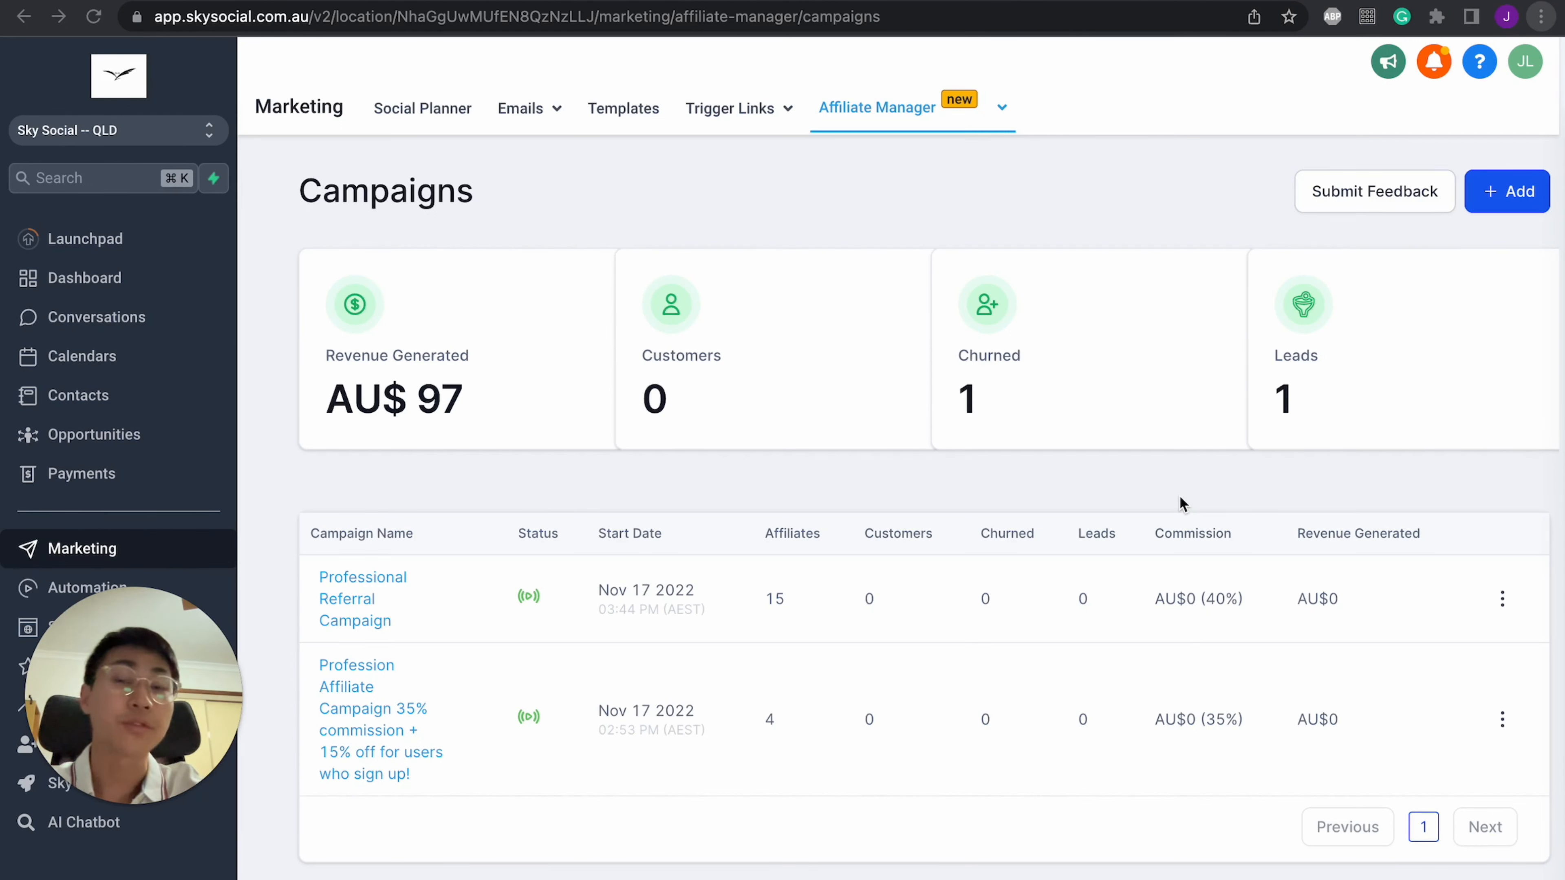
mouse_move(915, 444)
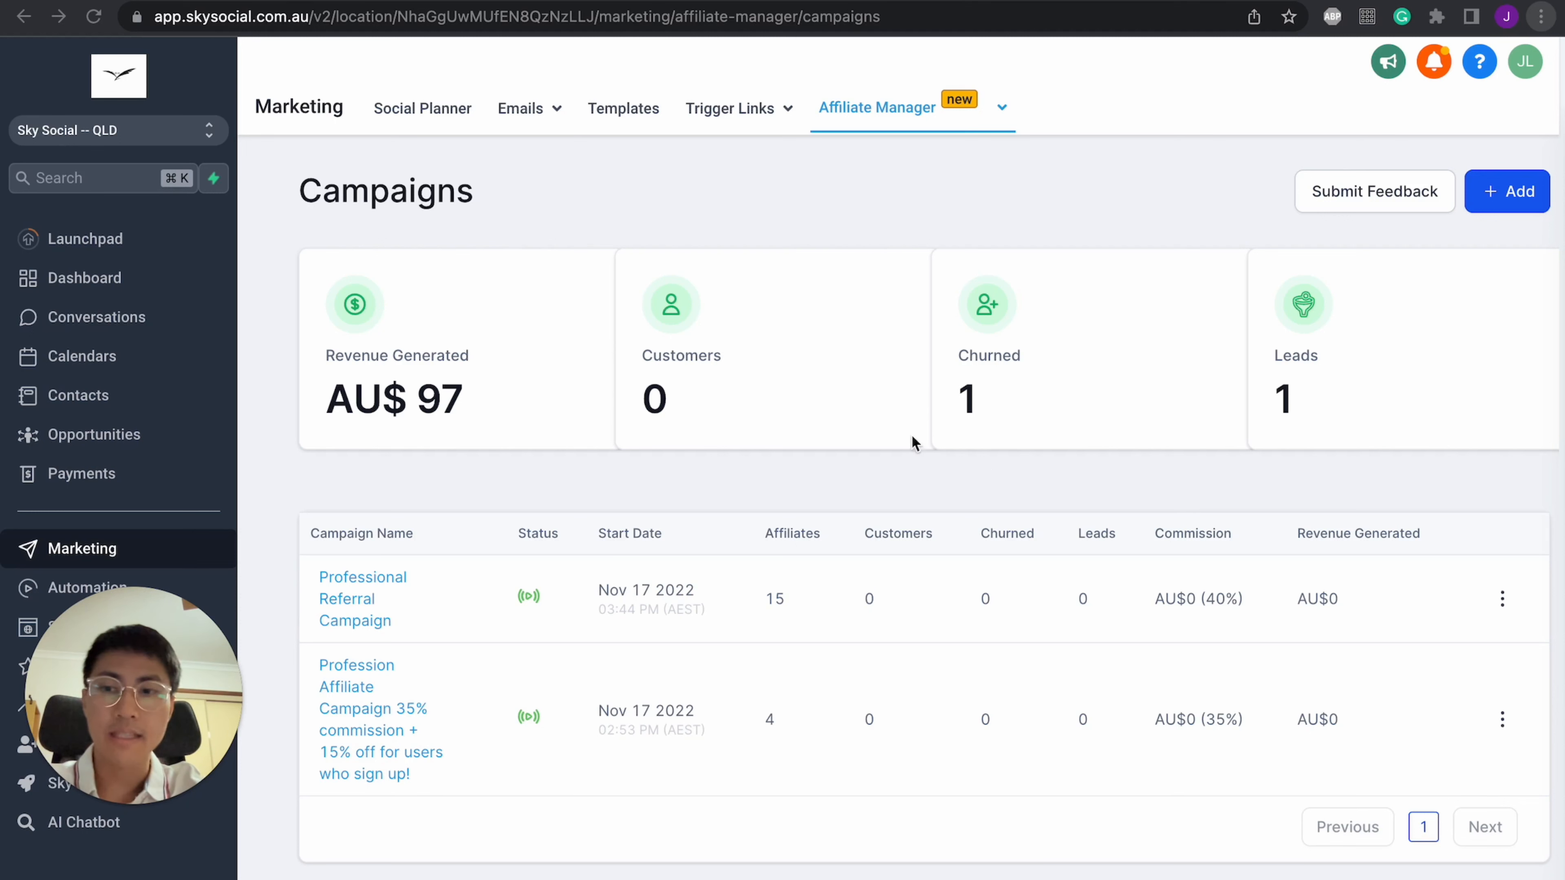
mouse_move(308, 225)
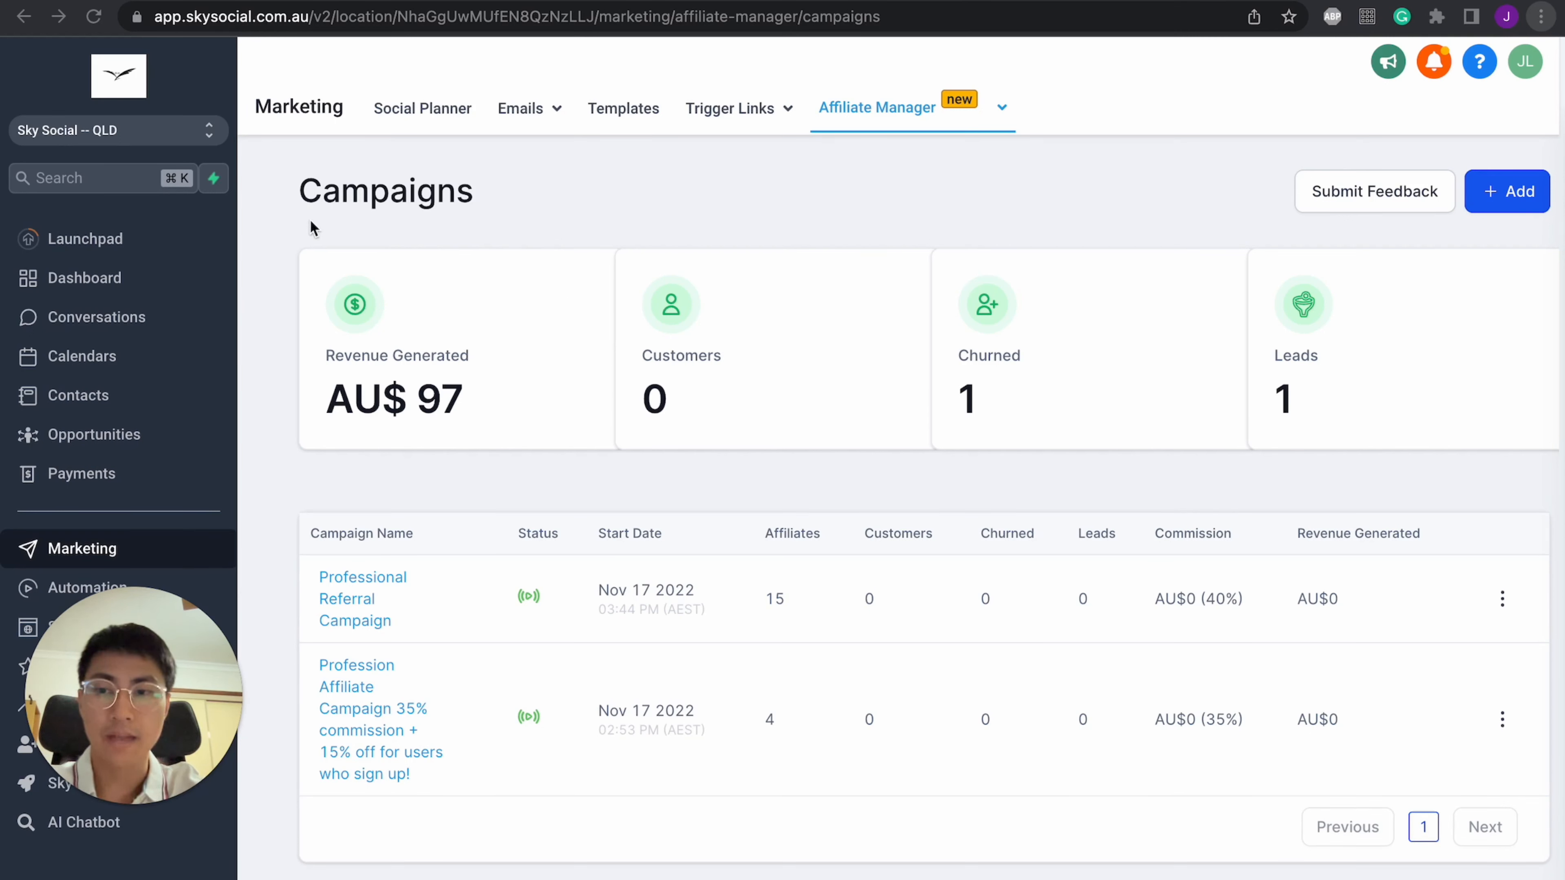
mouse_move(334, 486)
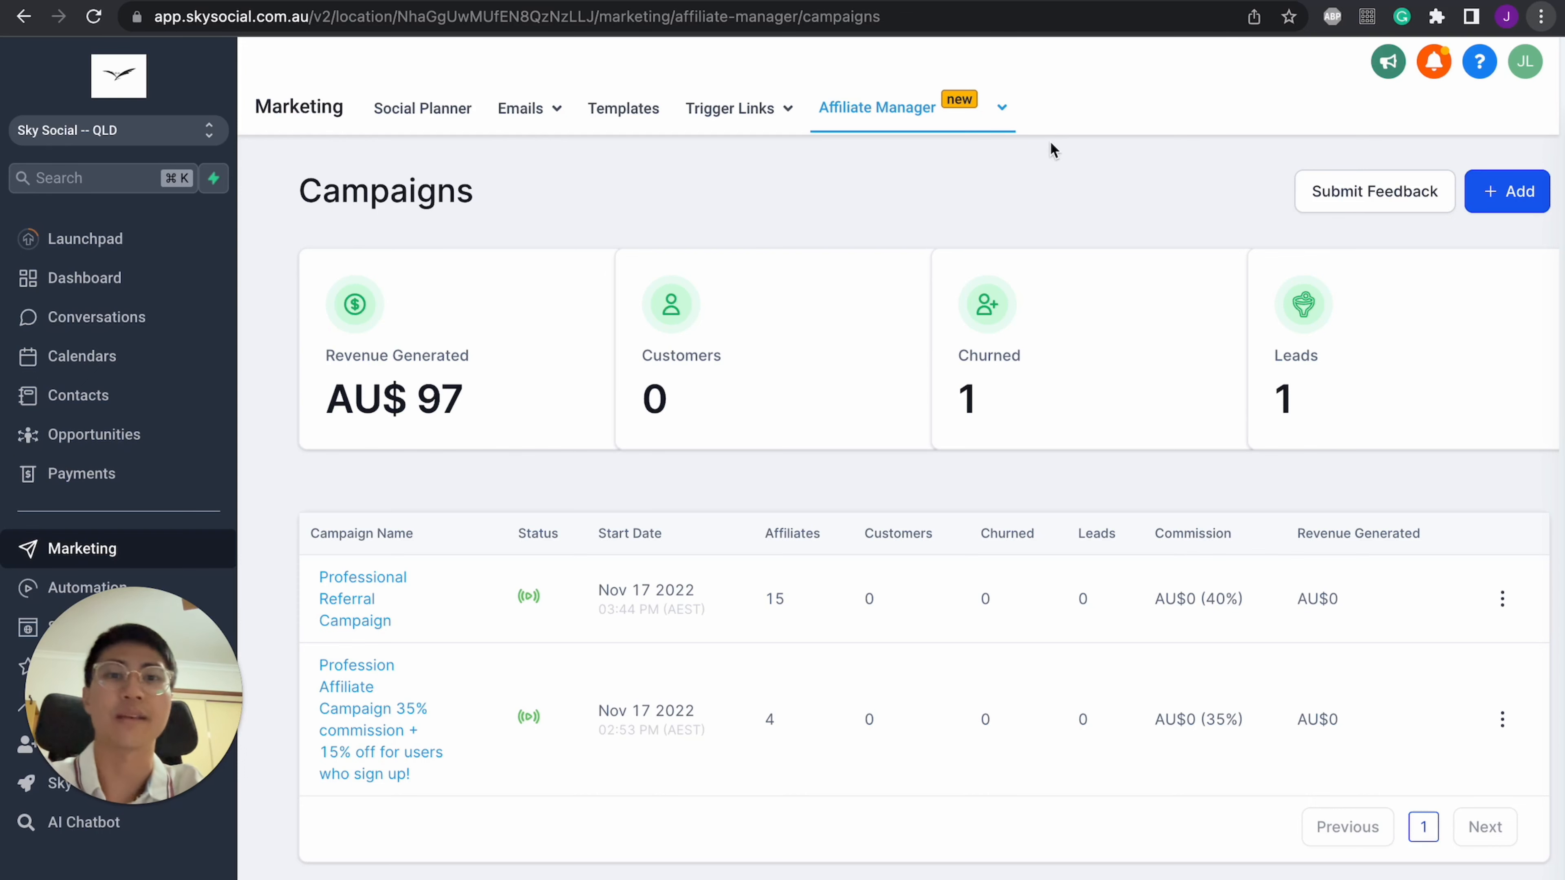
mouse_move(1106, 134)
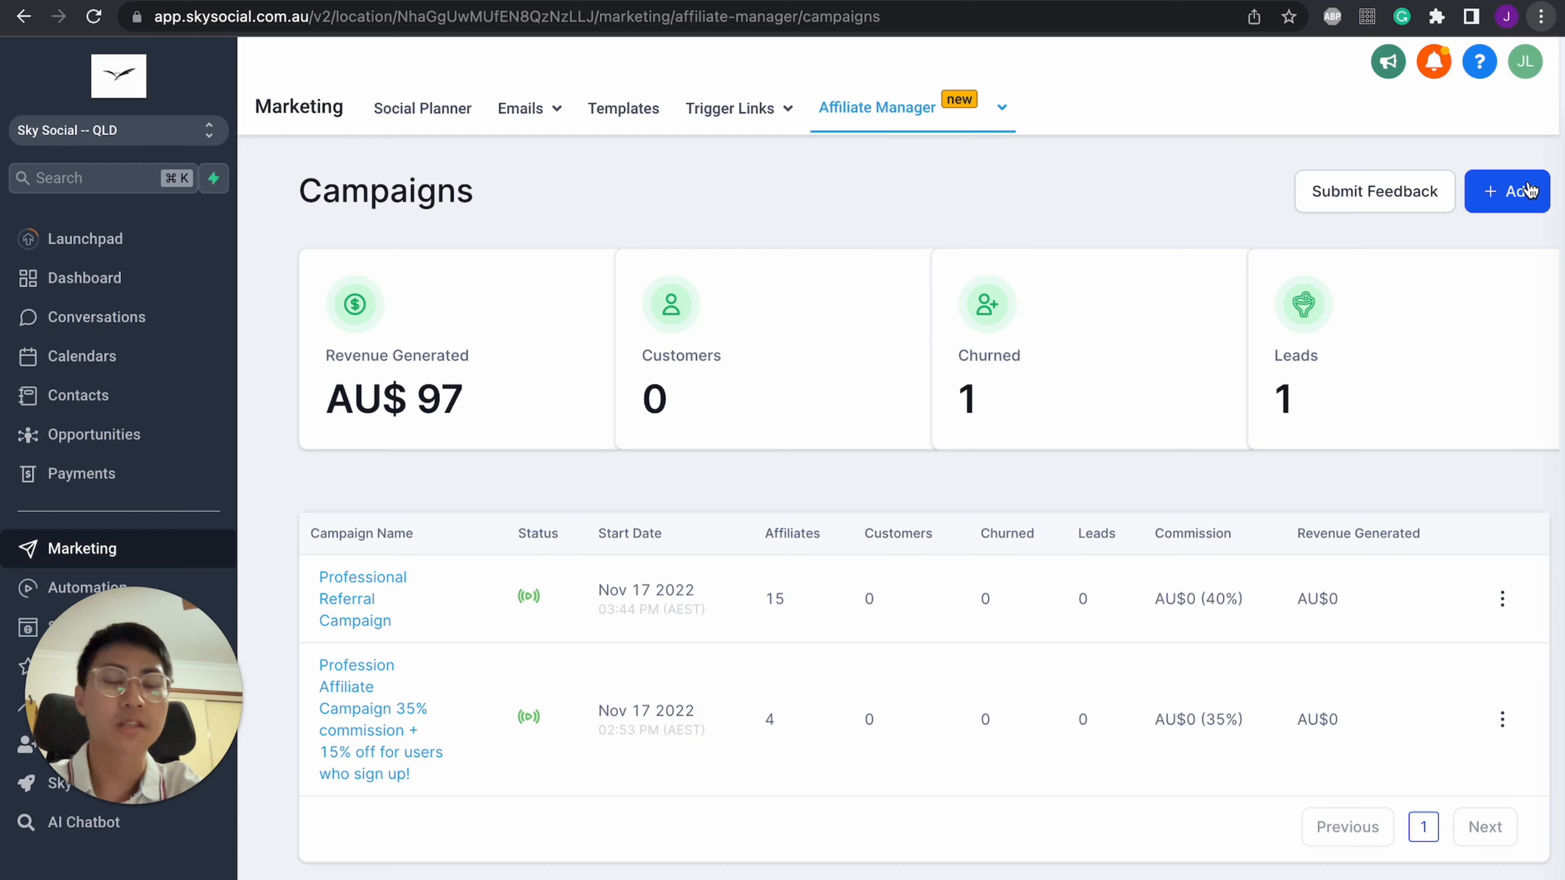
Step: Add a new affiliate campaign and name it 'test 1'
left_click(1519, 192)
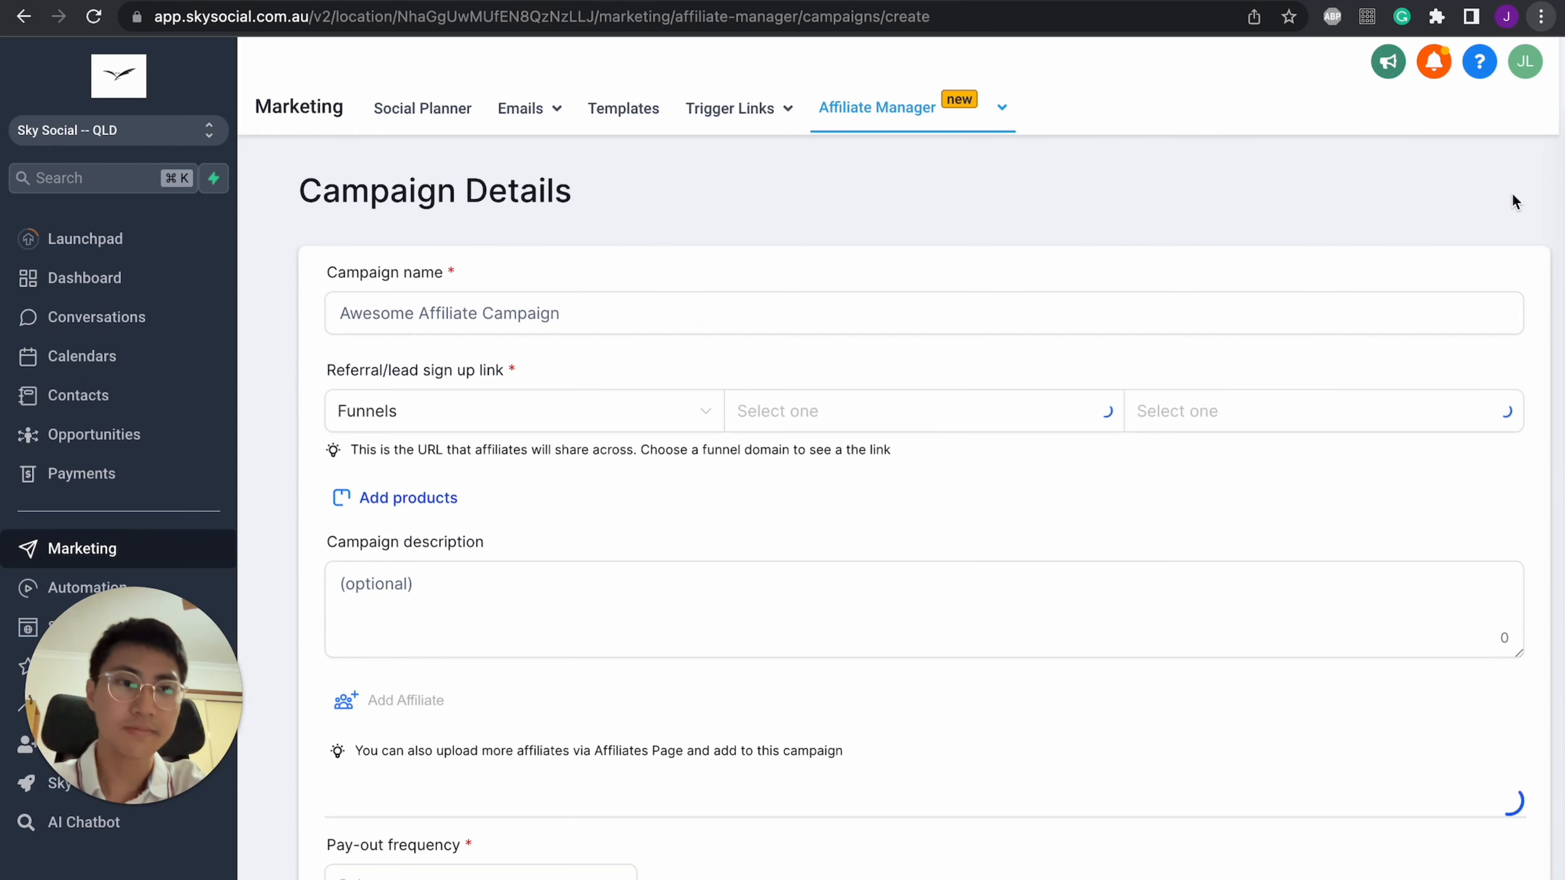
left_click(667, 313)
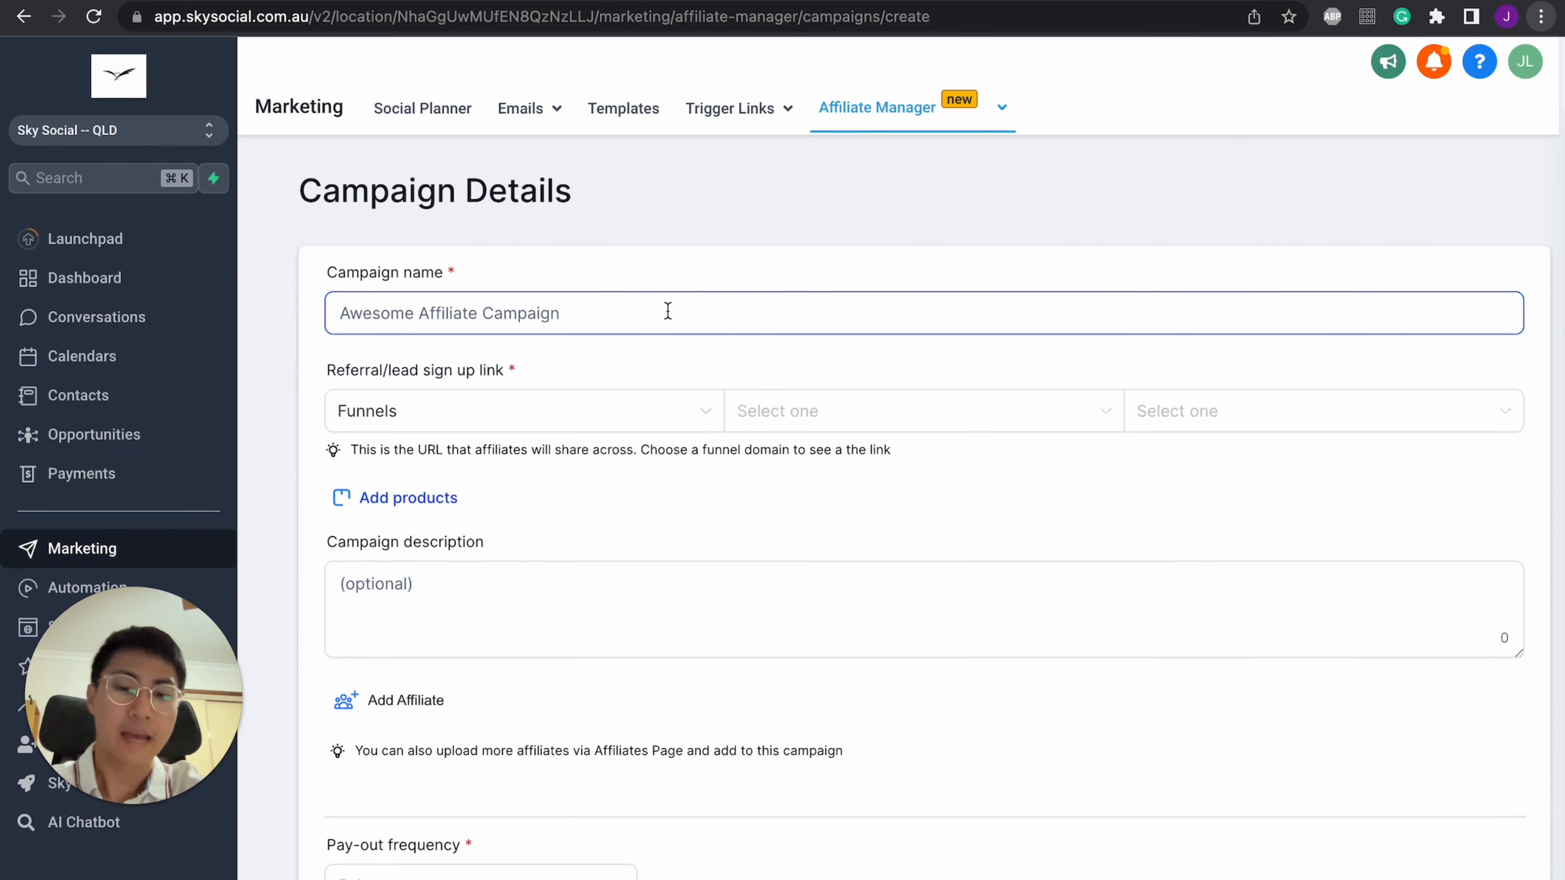
type("test 1")
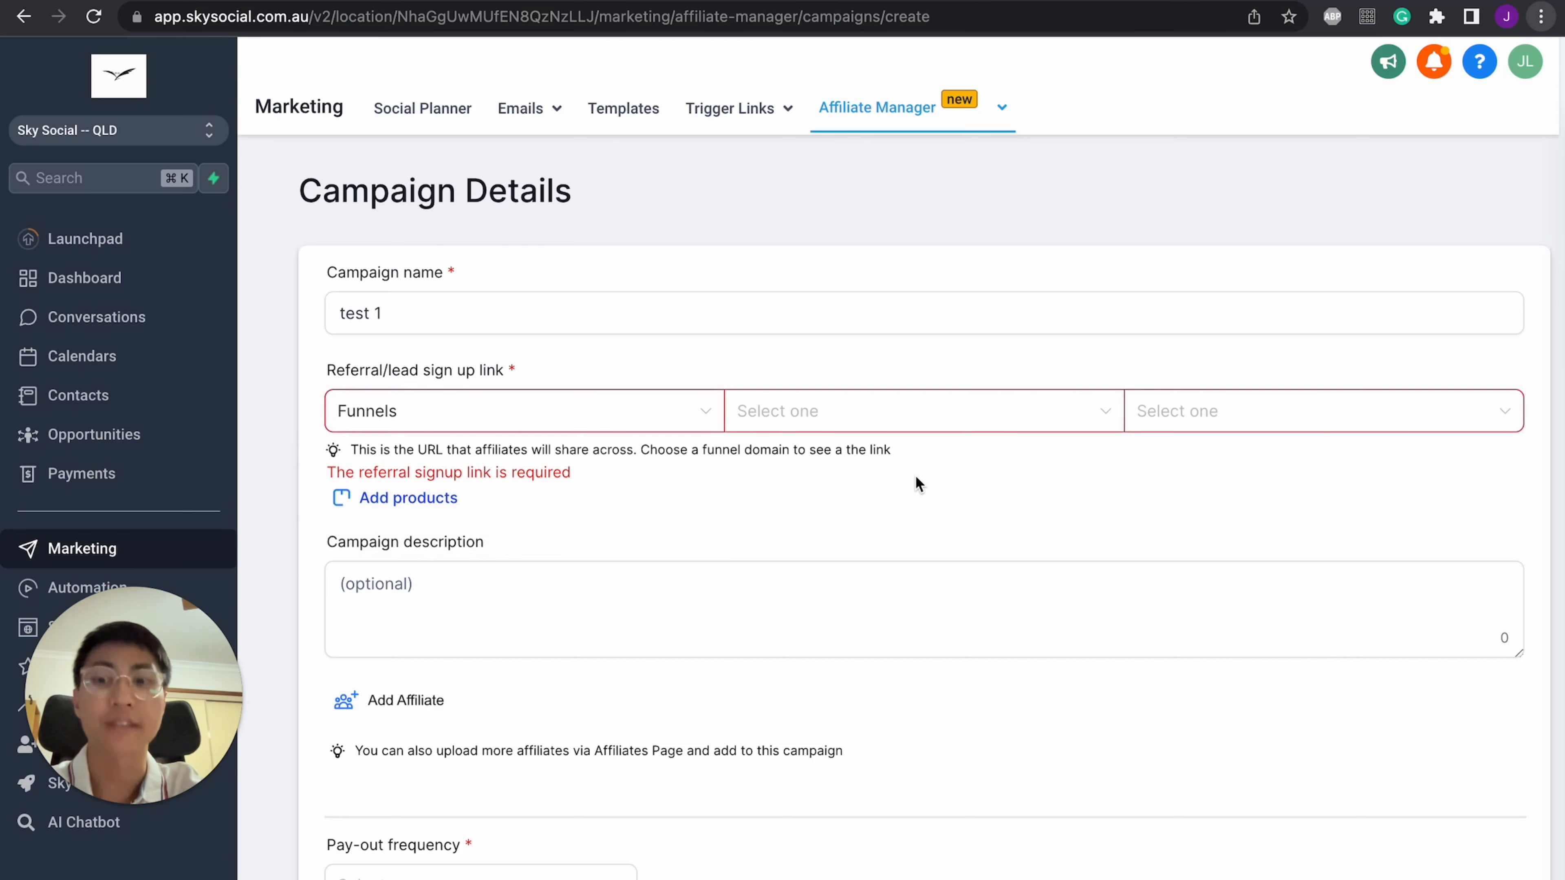
mouse_move(890, 424)
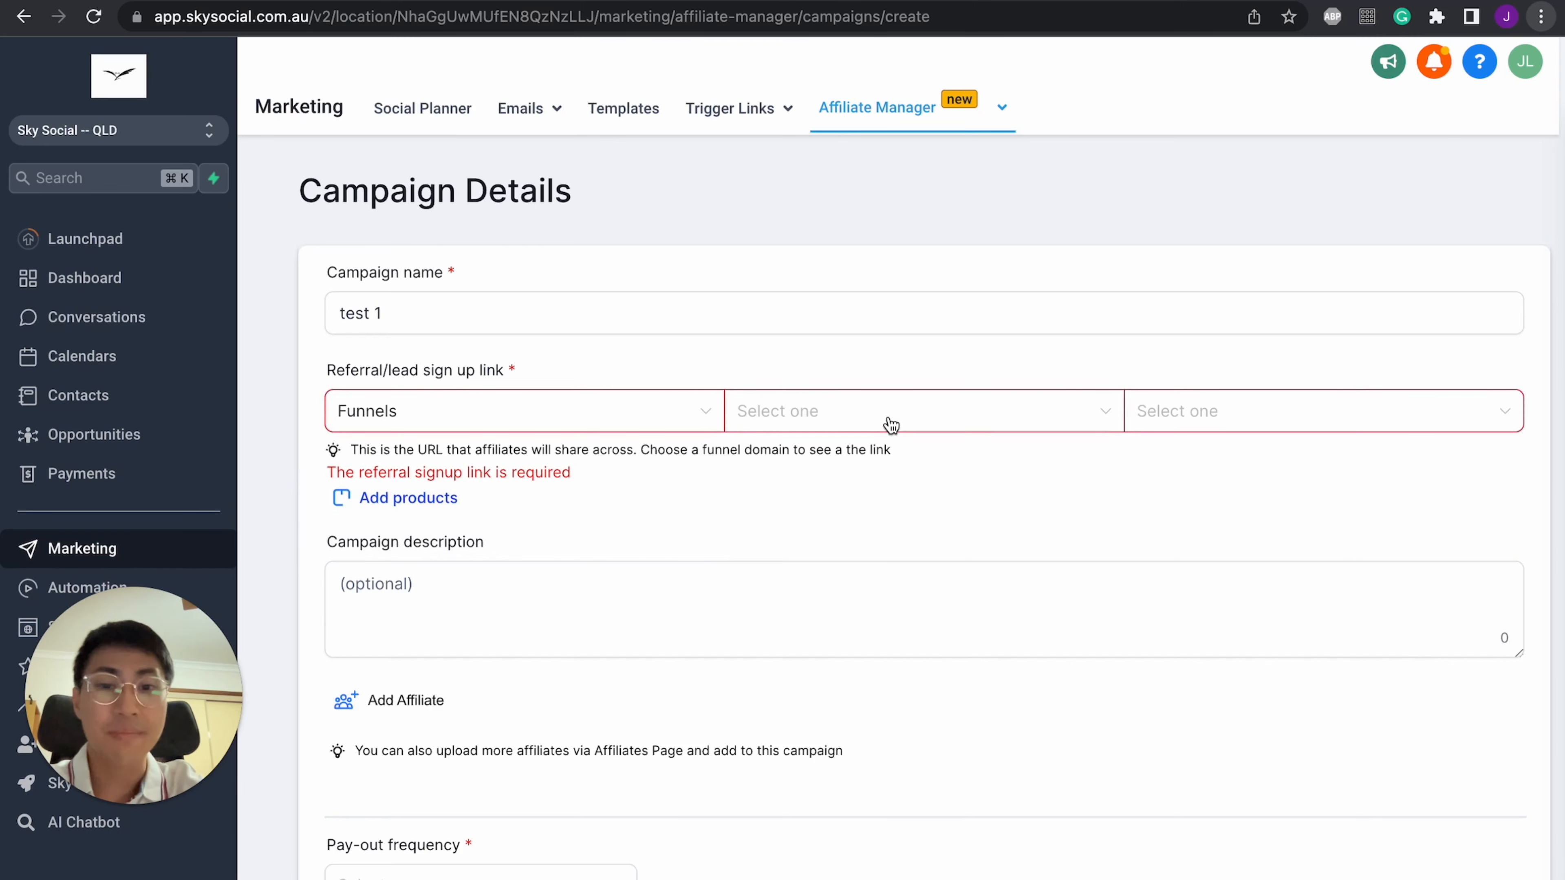
Step: Set the signup link to the Professional Plan funnel's Confirmation step
left_click(891, 427)
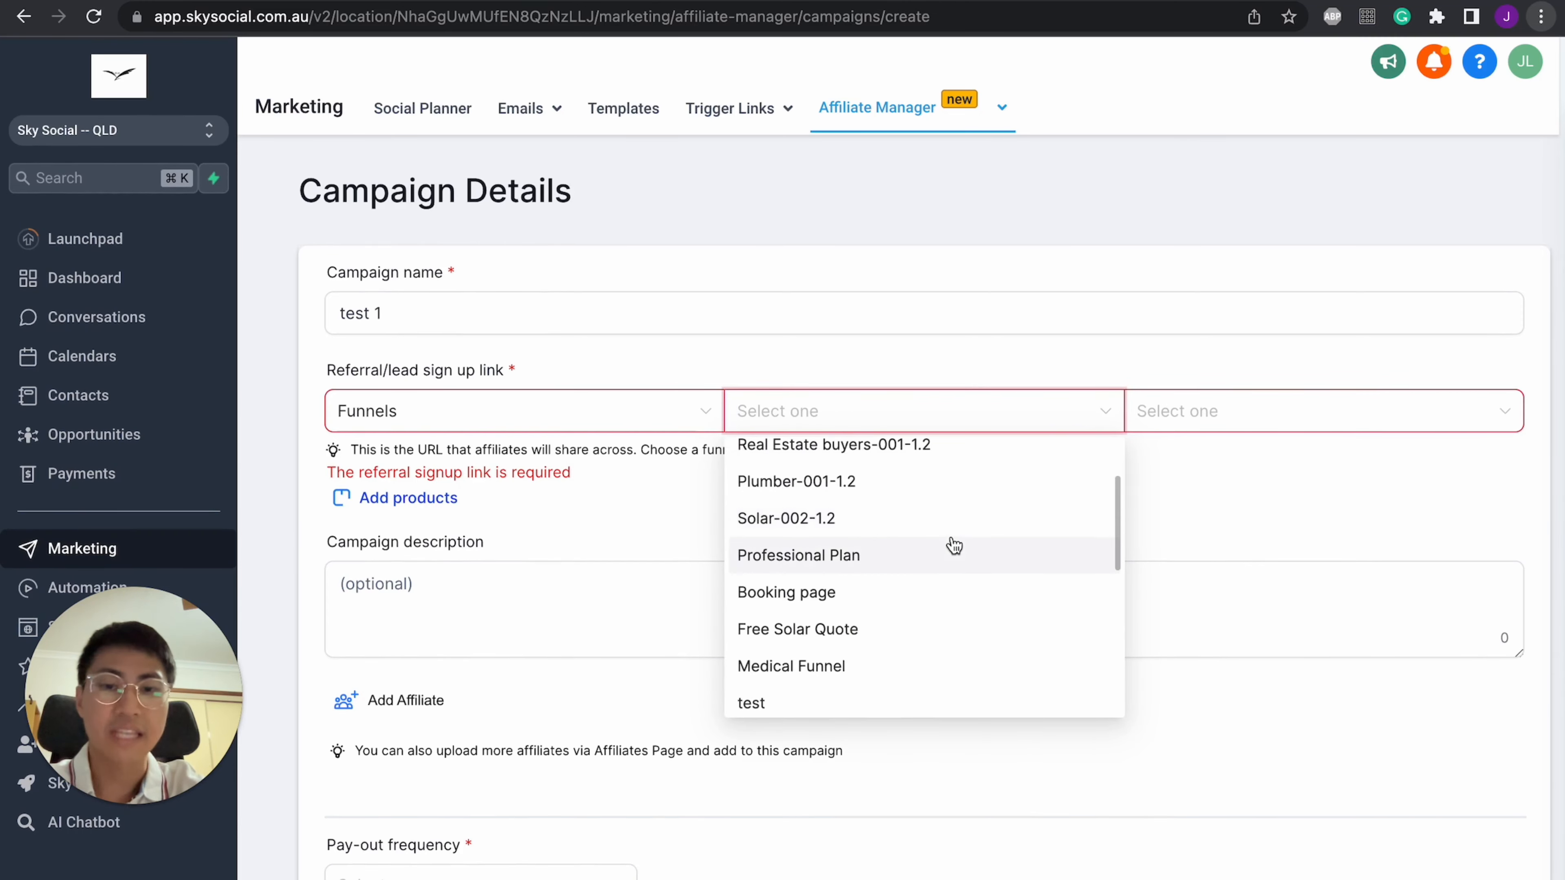
left_click(798, 555)
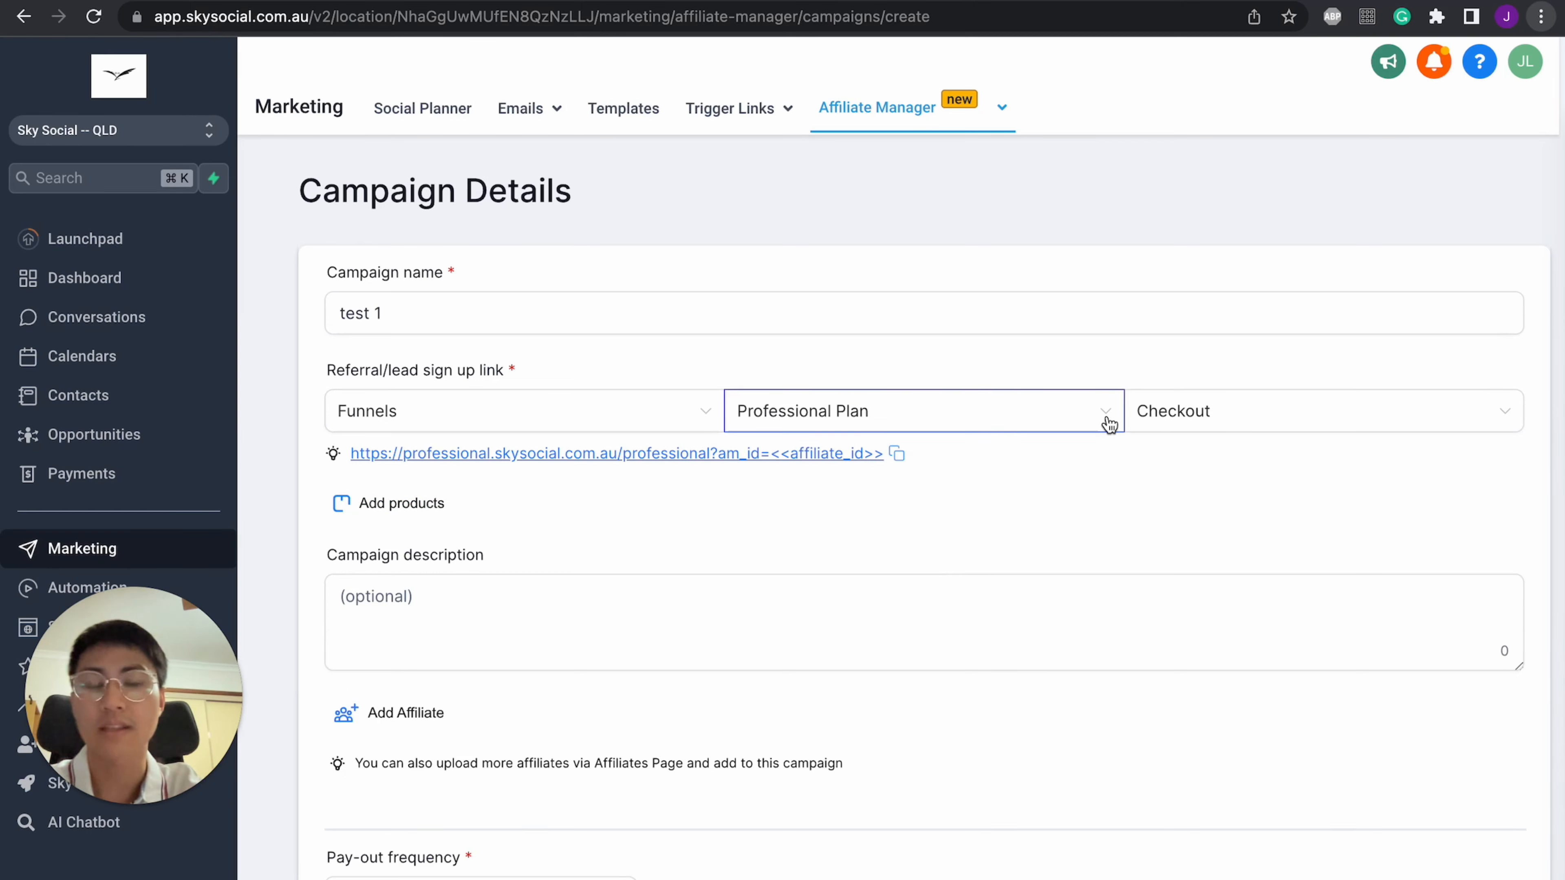
mouse_move(1261, 411)
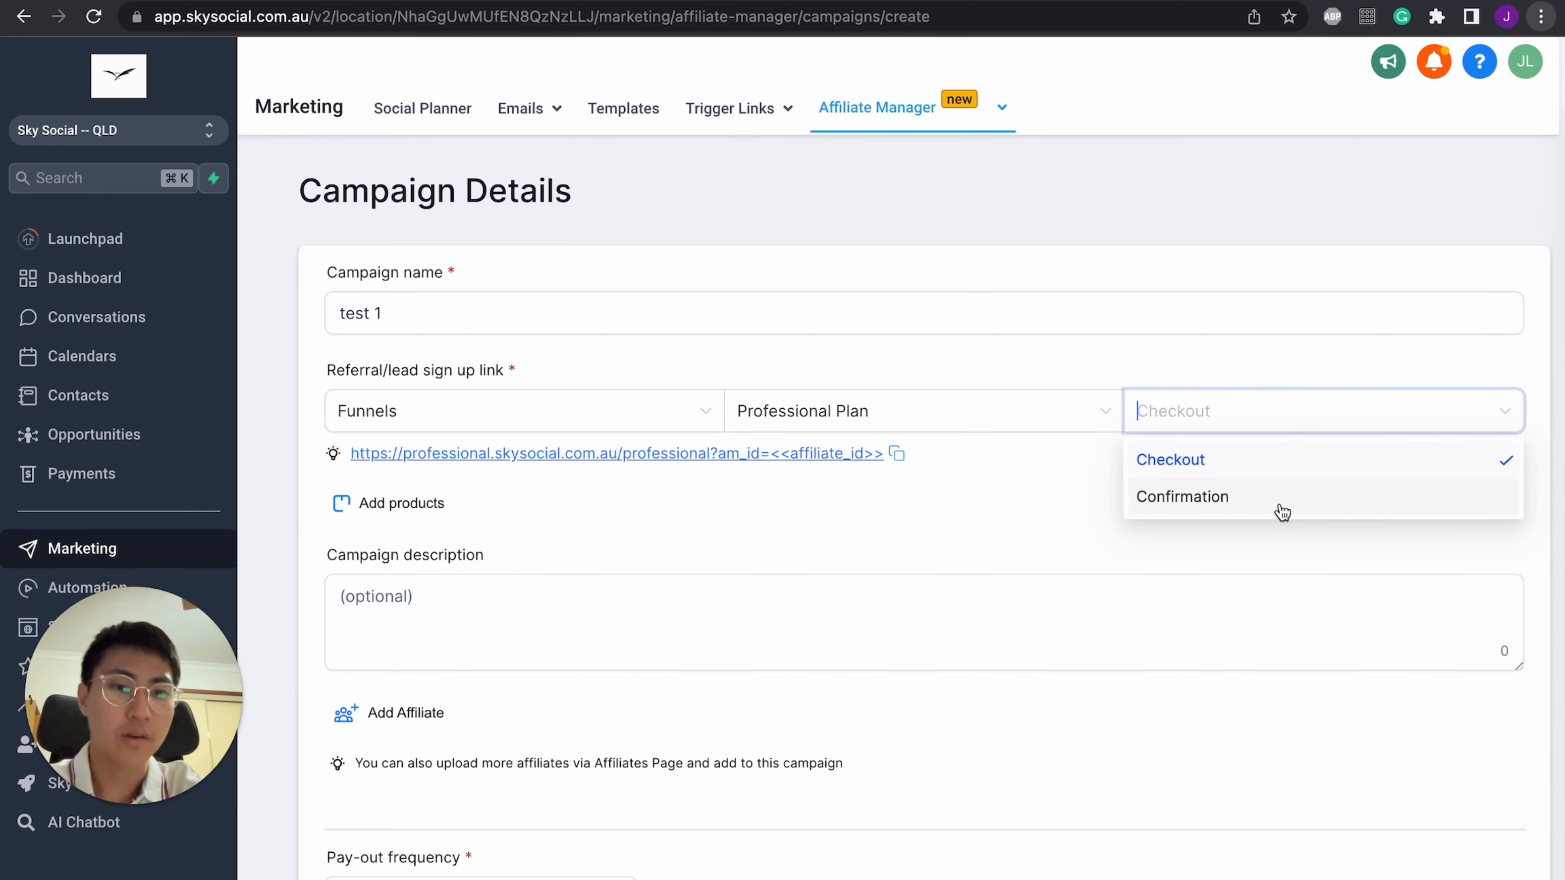
left_click(1182, 497)
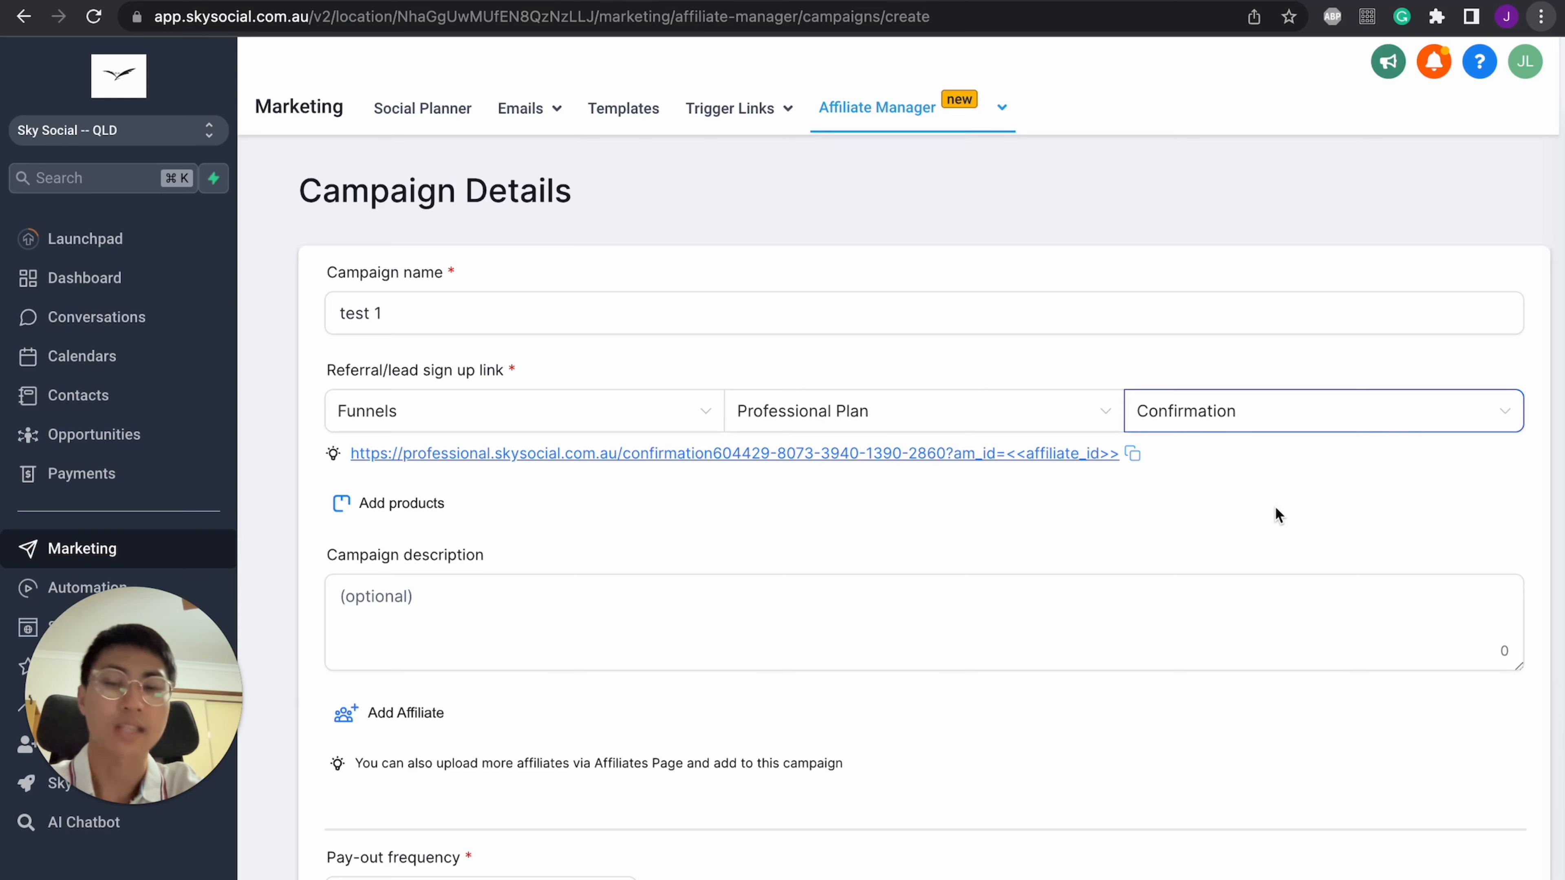
scroll("down", 3)
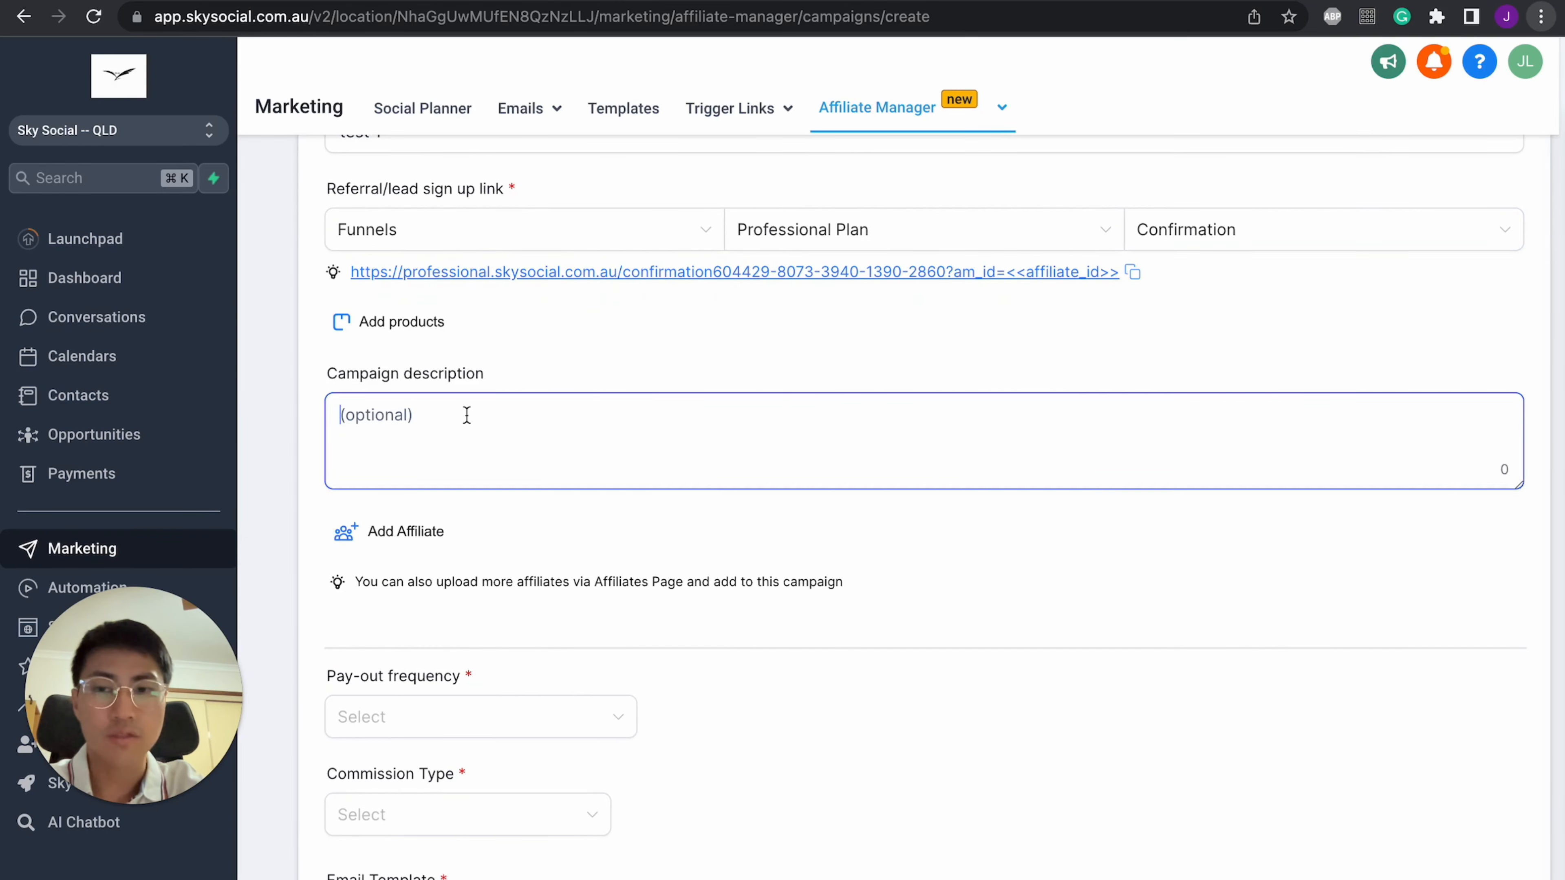
scroll("down", 3)
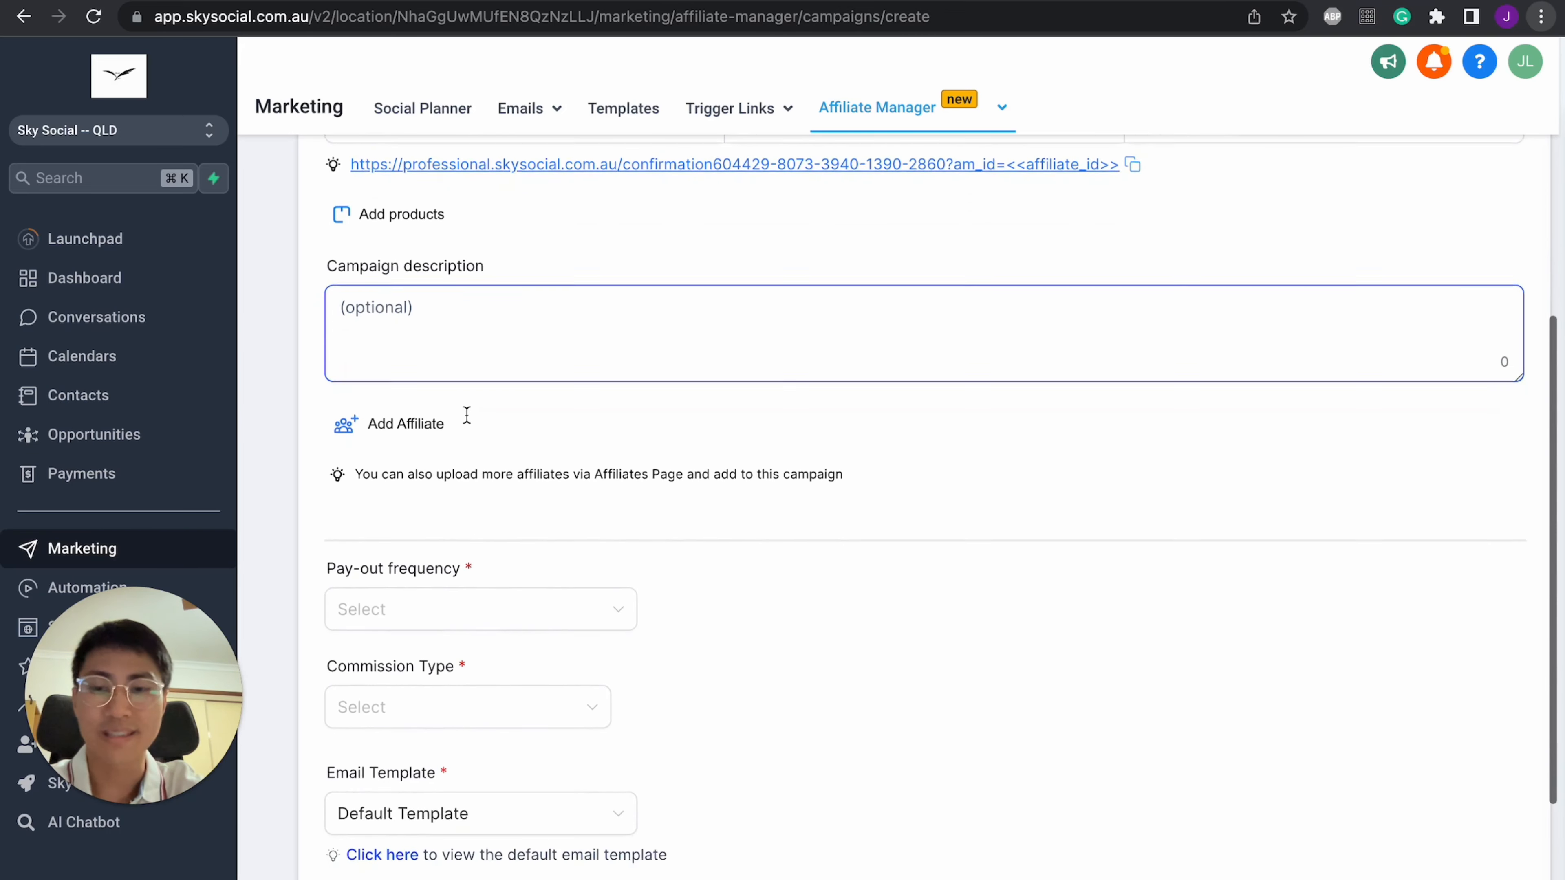
scroll("down", 3)
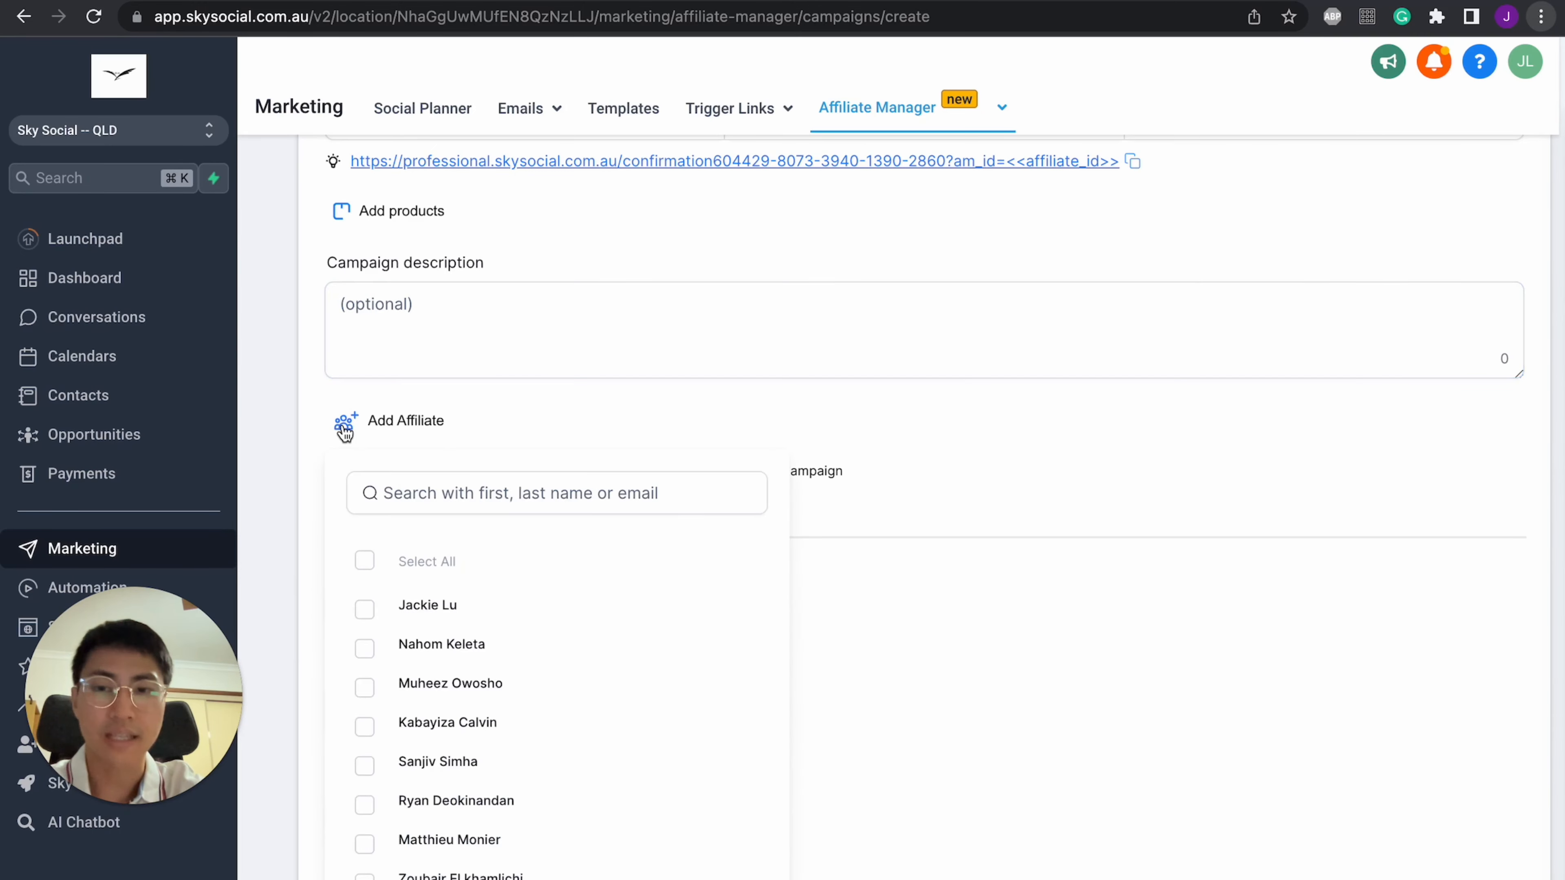
scroll("down", 3)
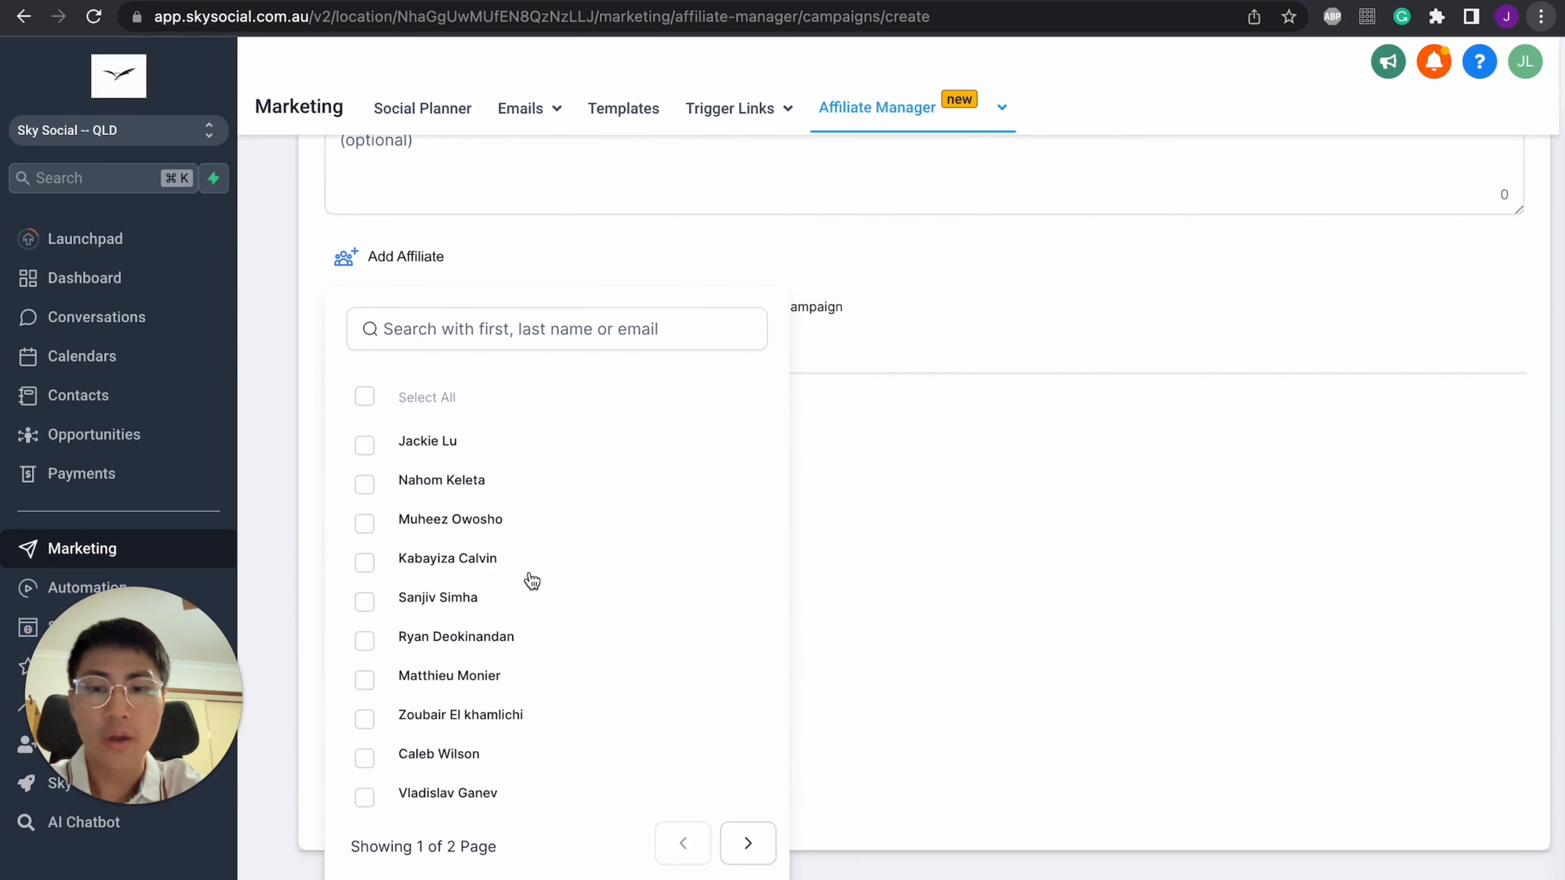
left_click(748, 843)
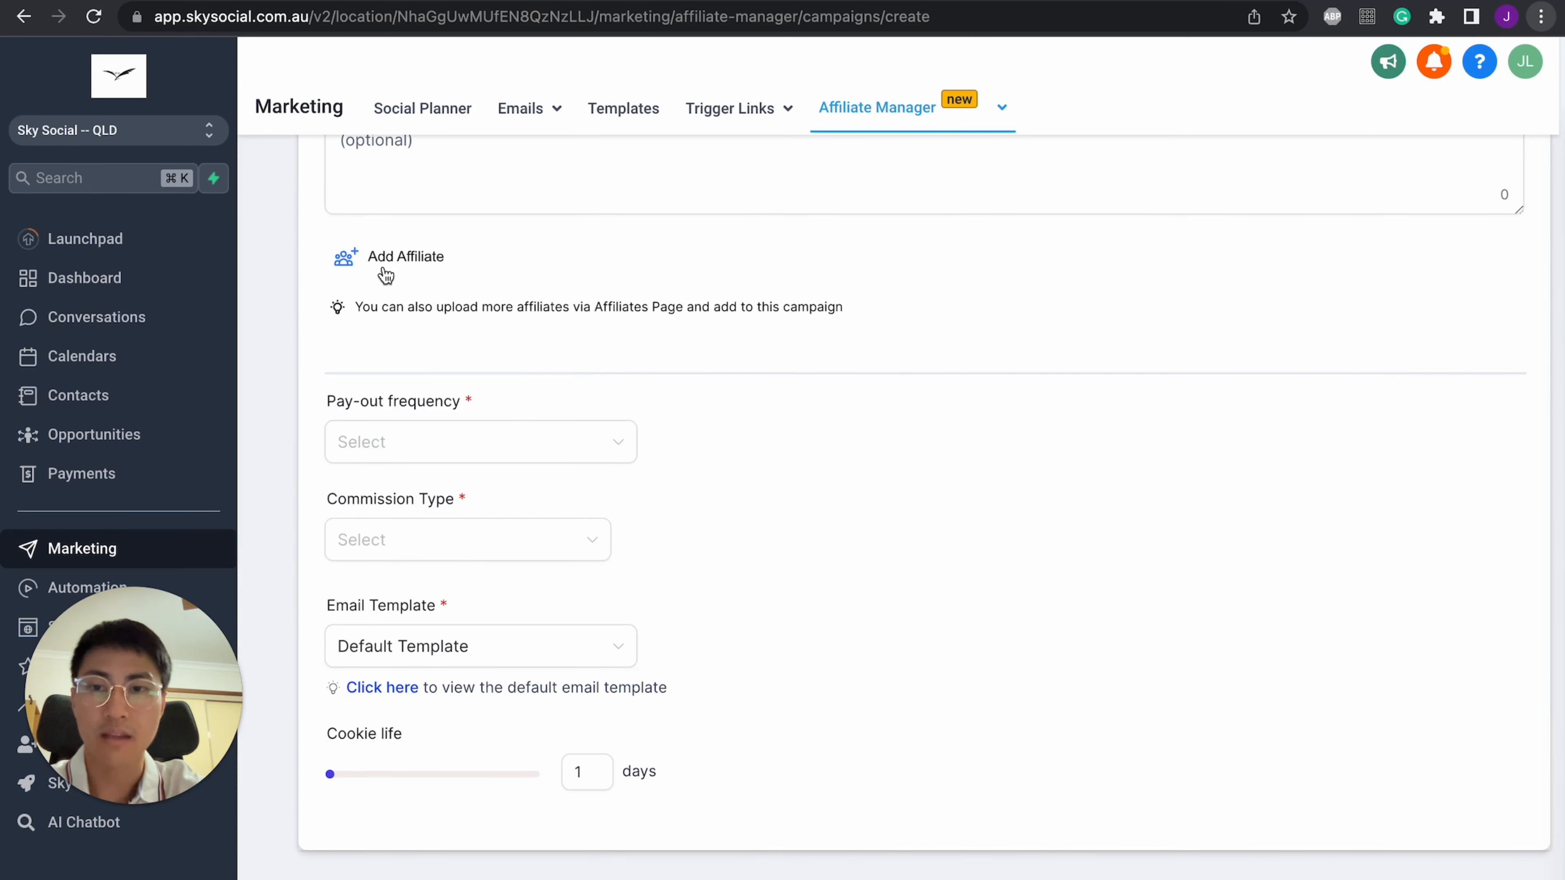
left_click(118, 131)
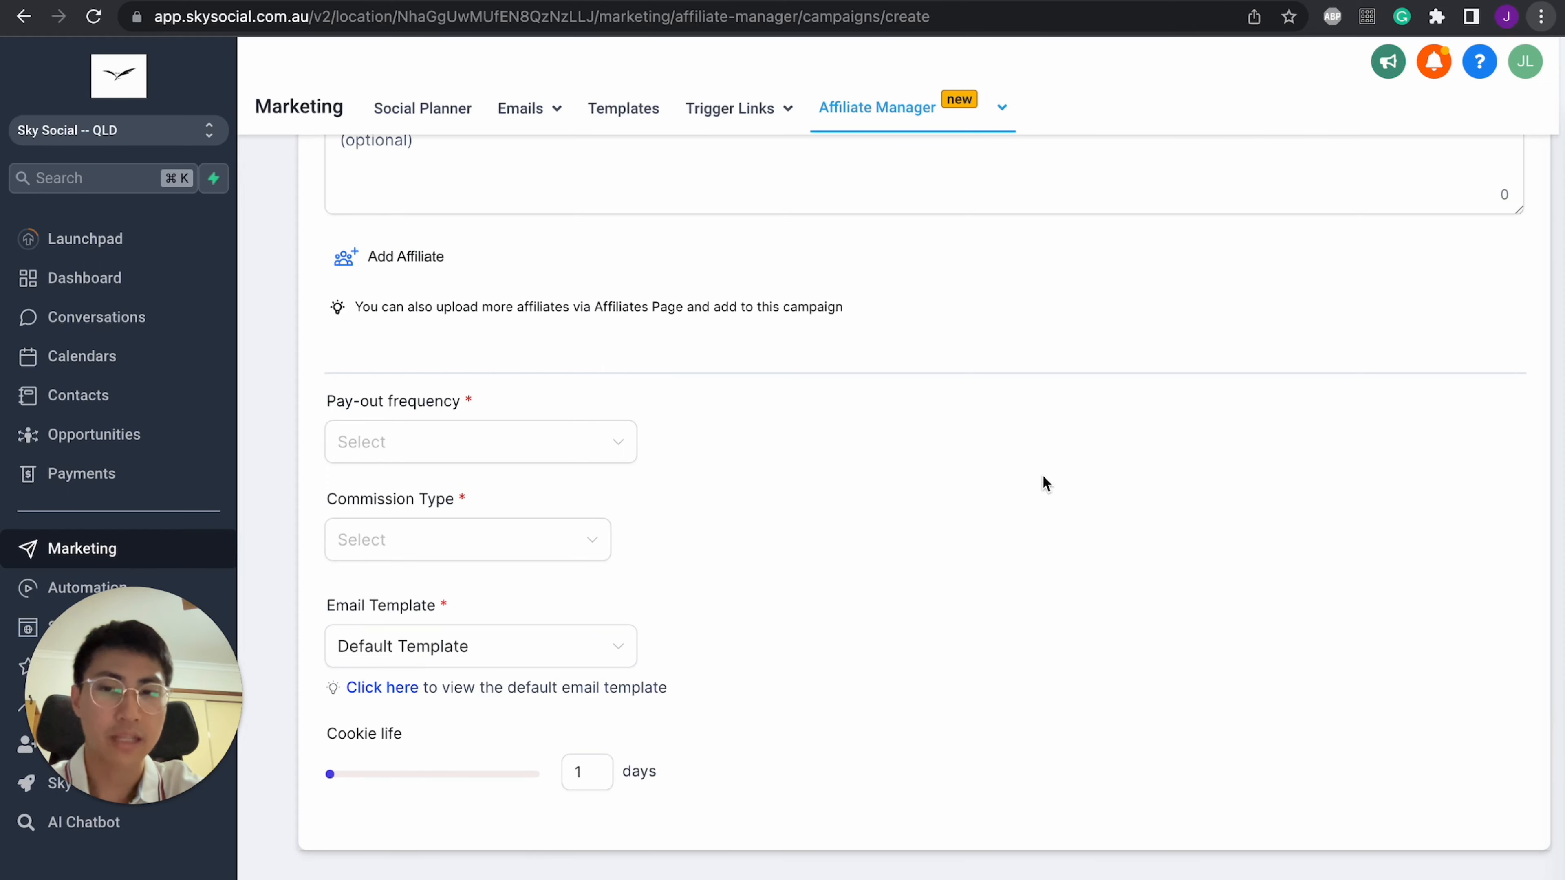
scroll("up", 3)
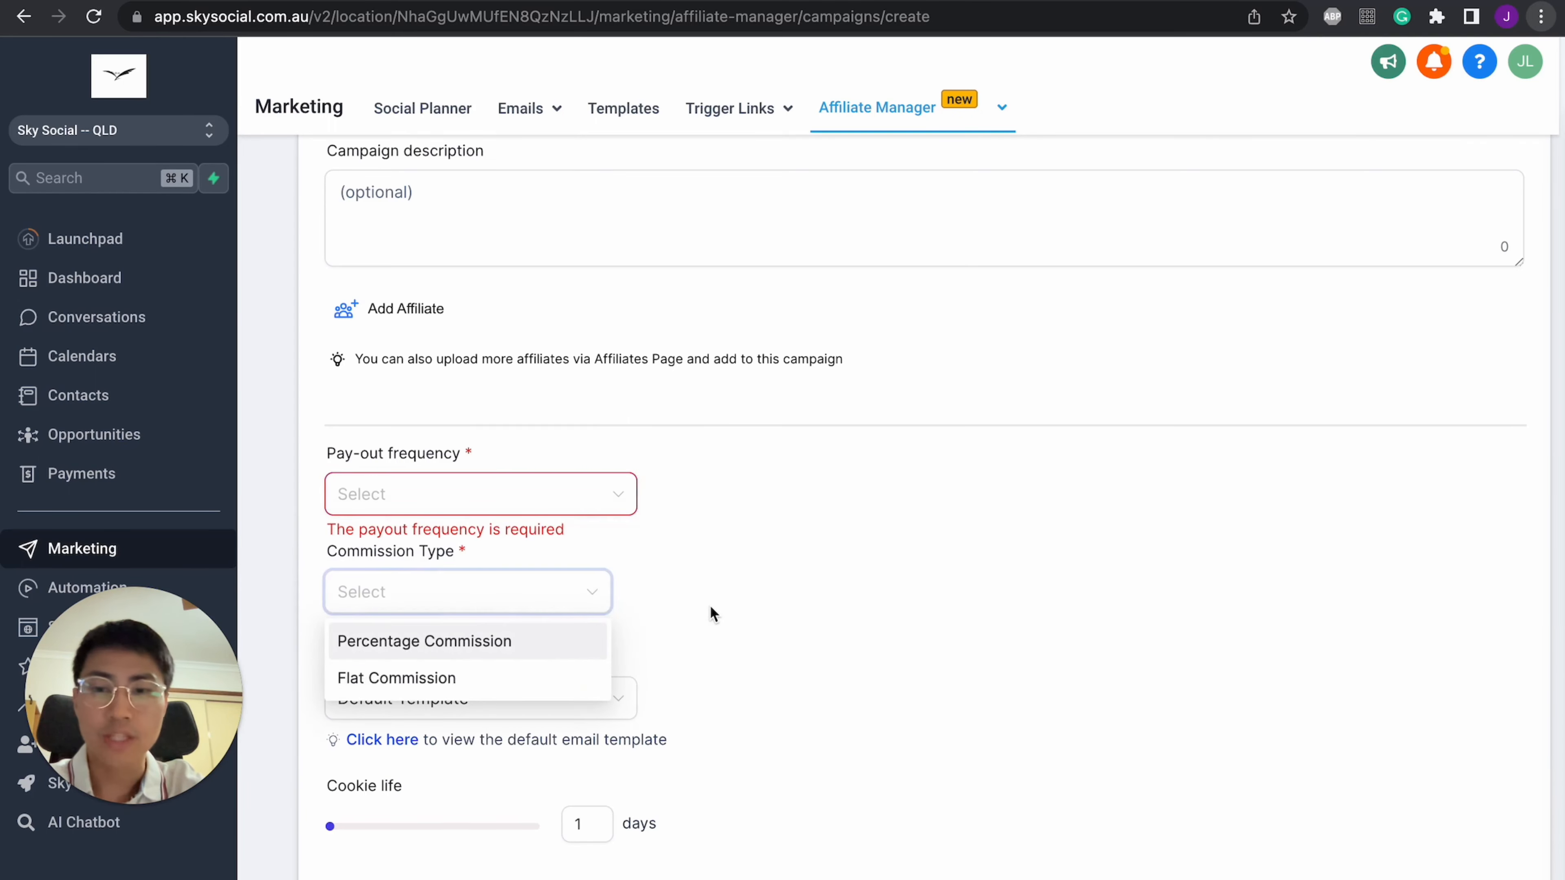
mouse_move(512, 662)
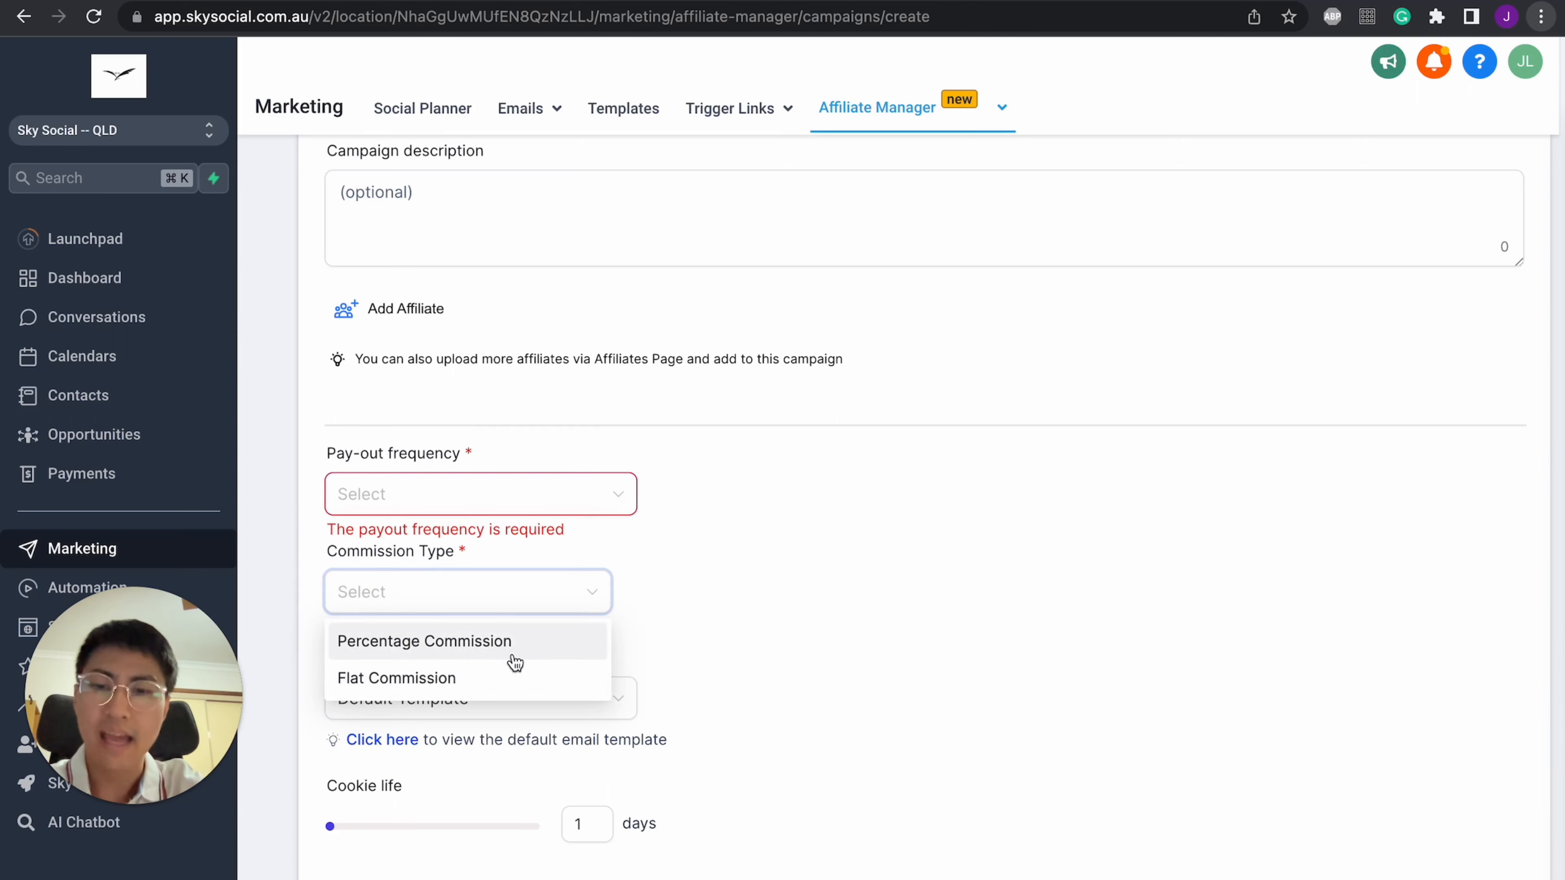
Step: Choose Flat Commission and keep the Default Template email, previewing its content
left_click(423, 641)
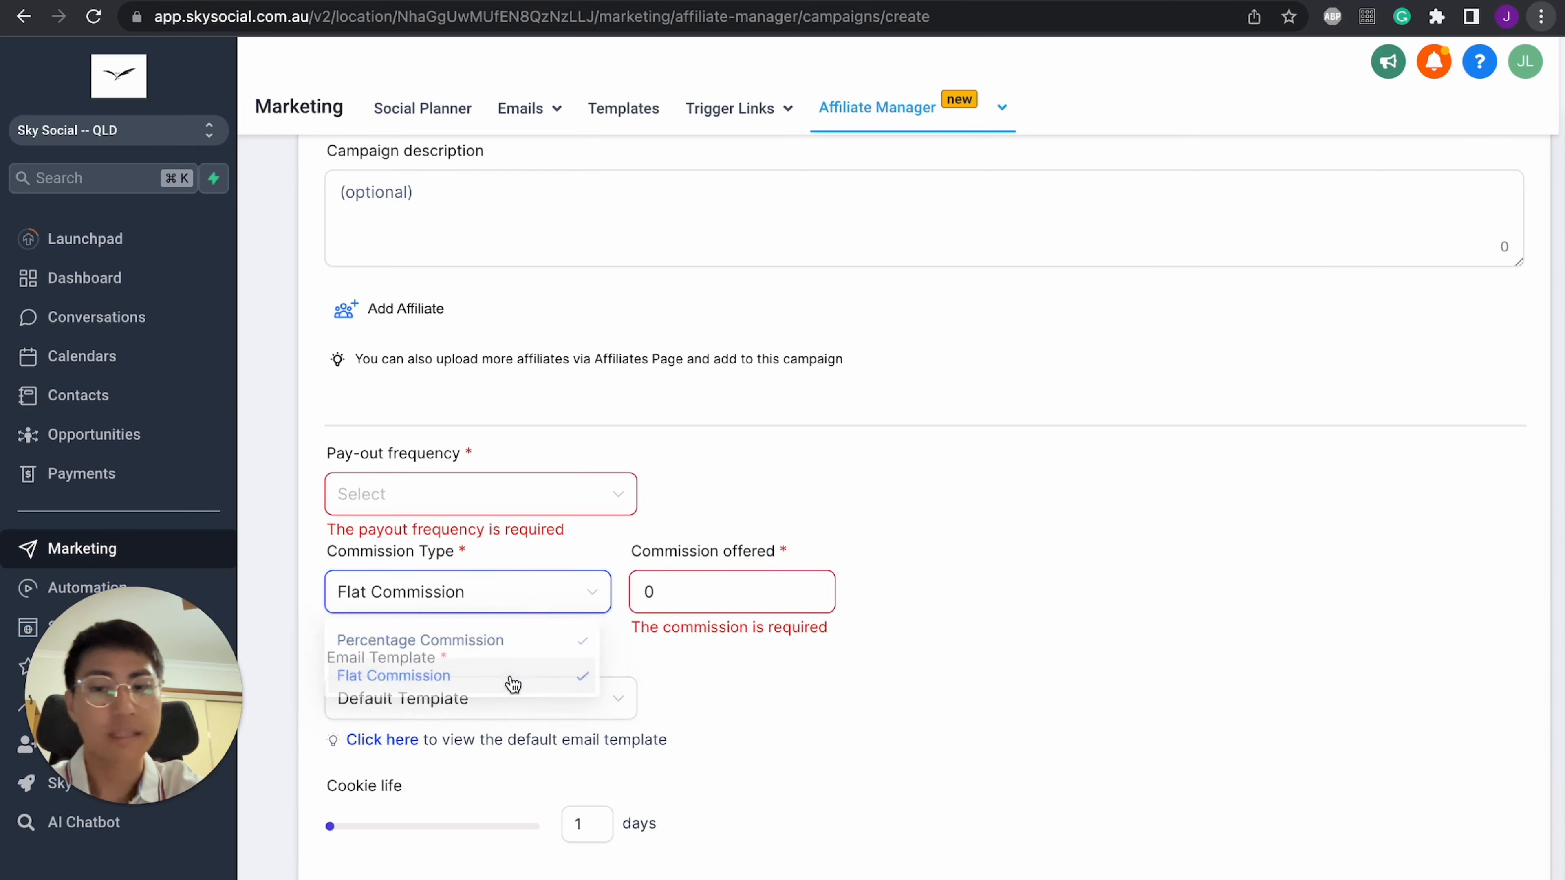
left_click(394, 676)
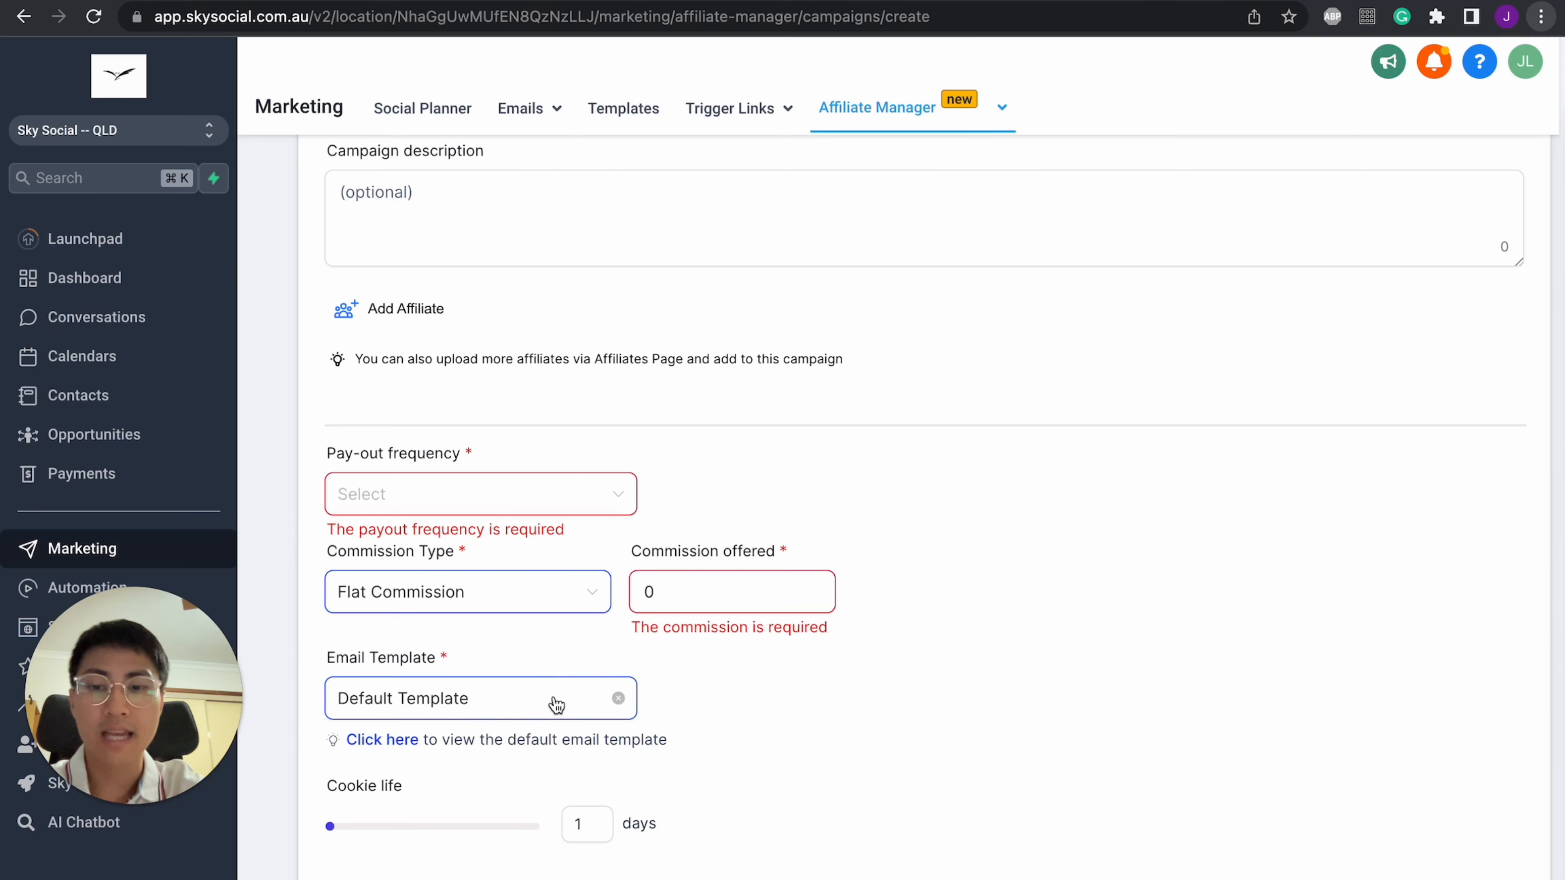
left_click(475, 699)
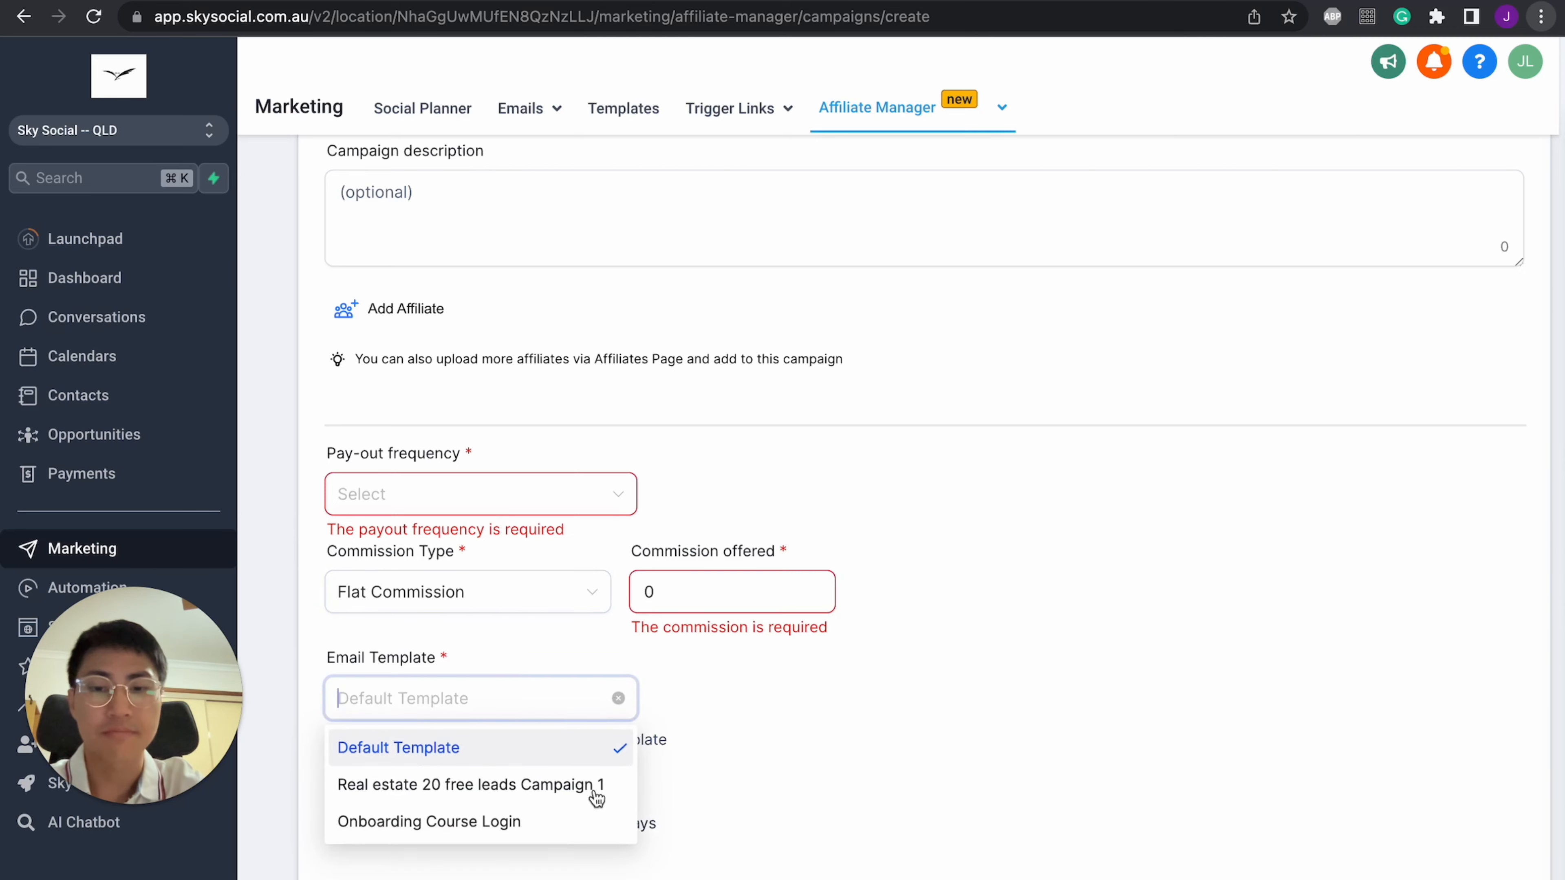
left_click(397, 748)
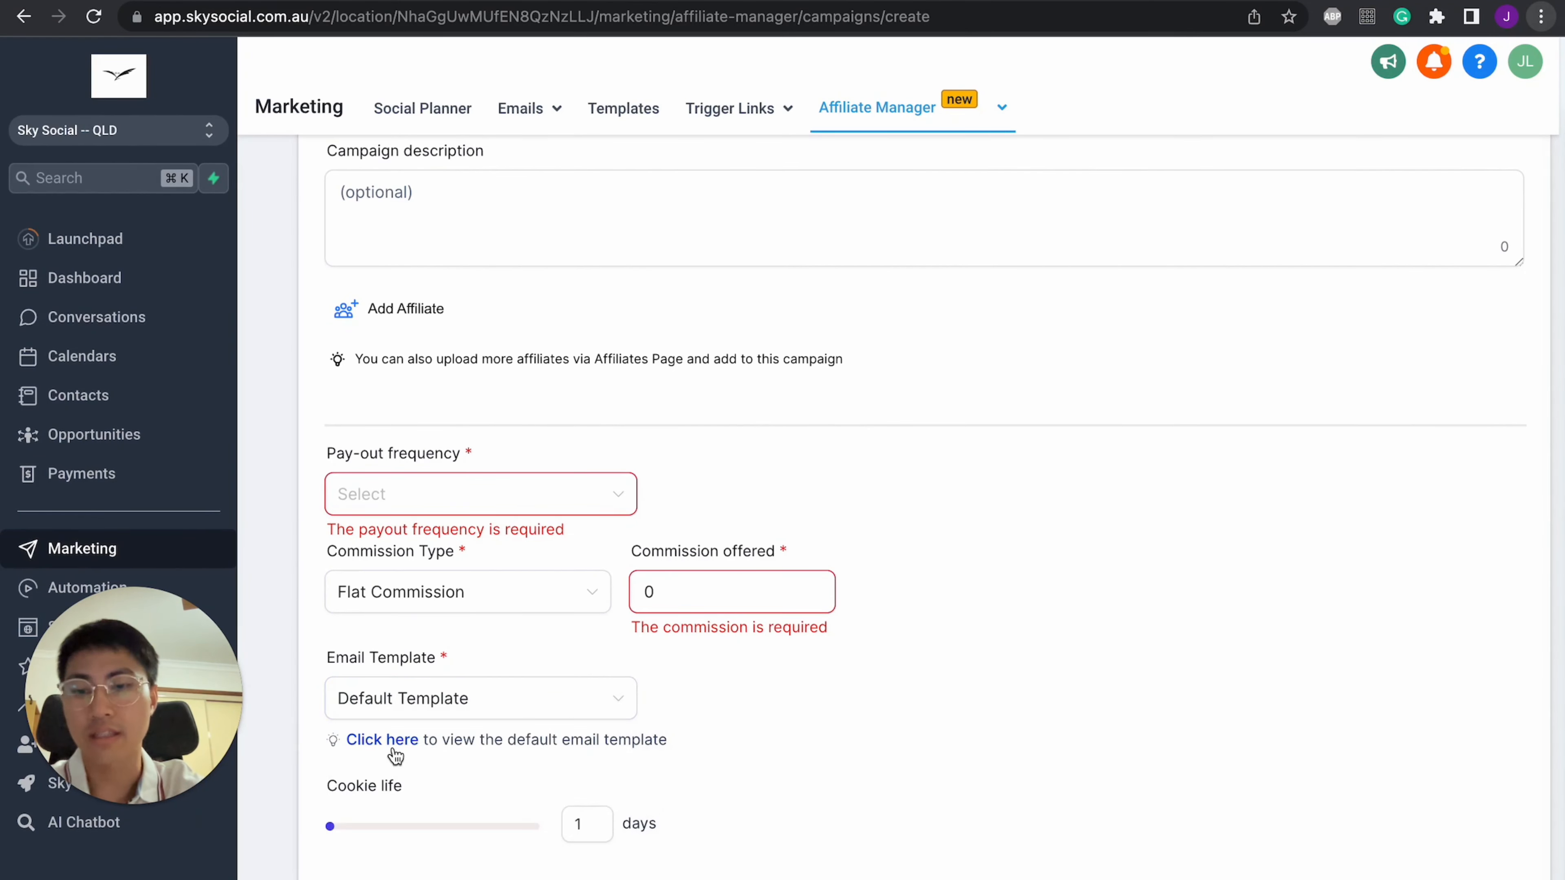
left_click(382, 740)
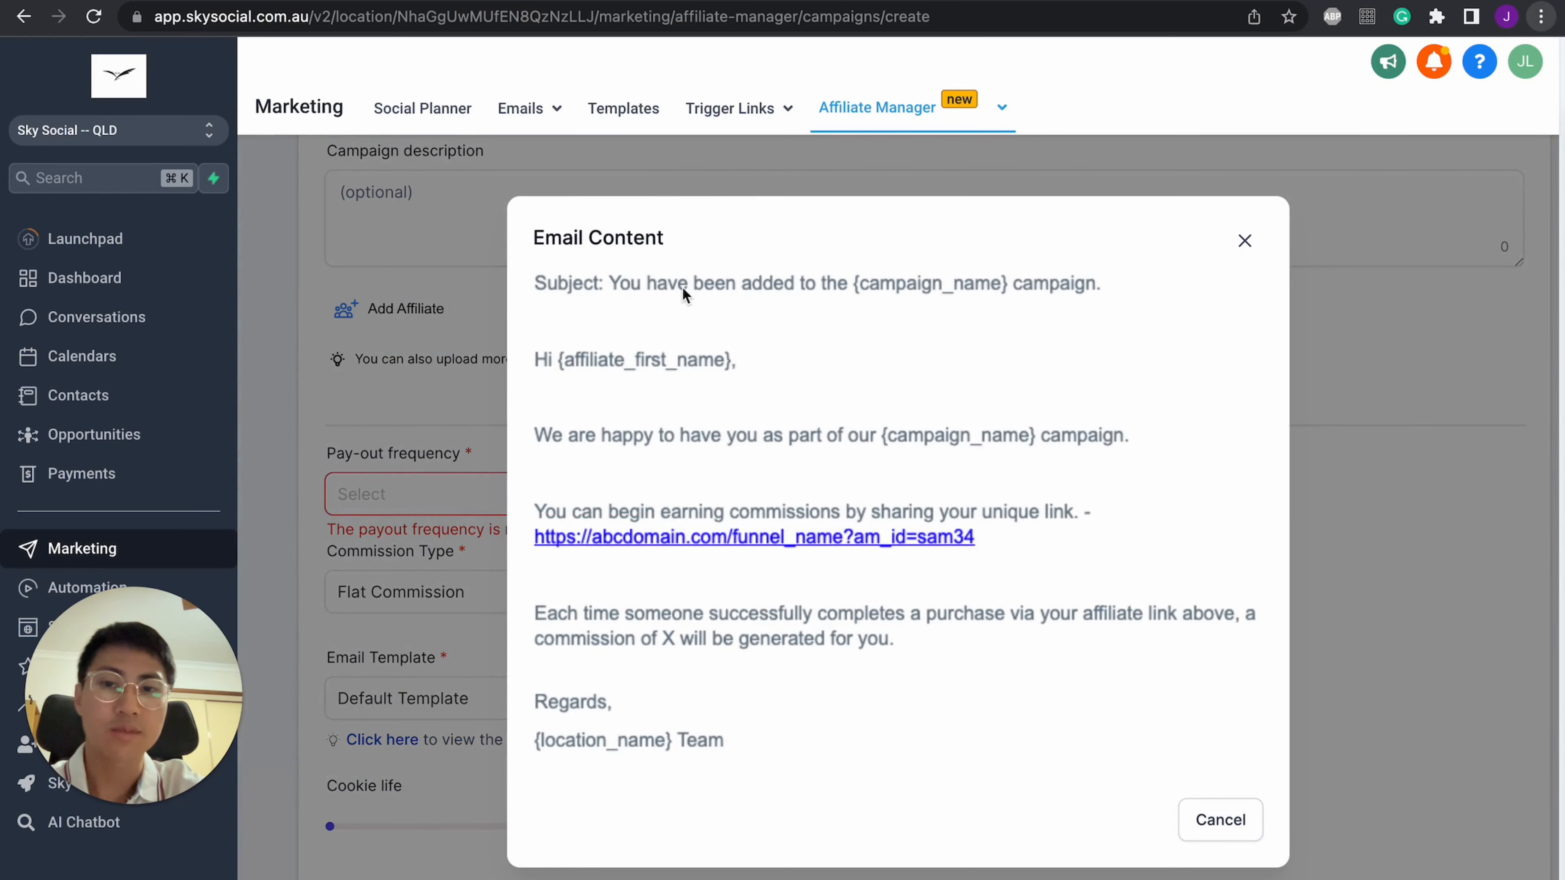
mouse_move(830, 426)
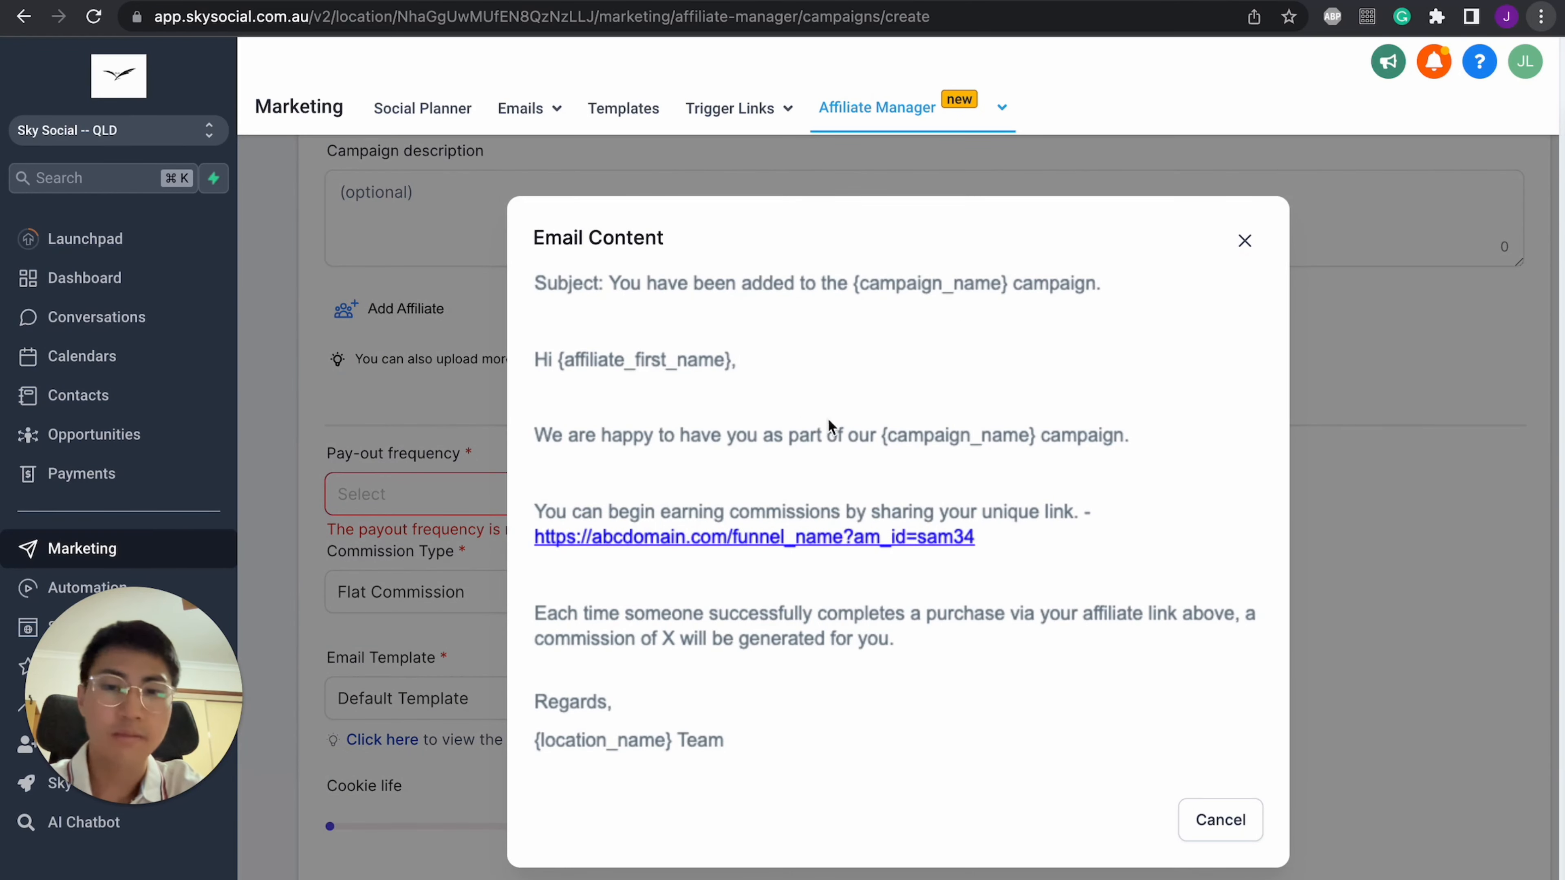
mouse_move(693, 539)
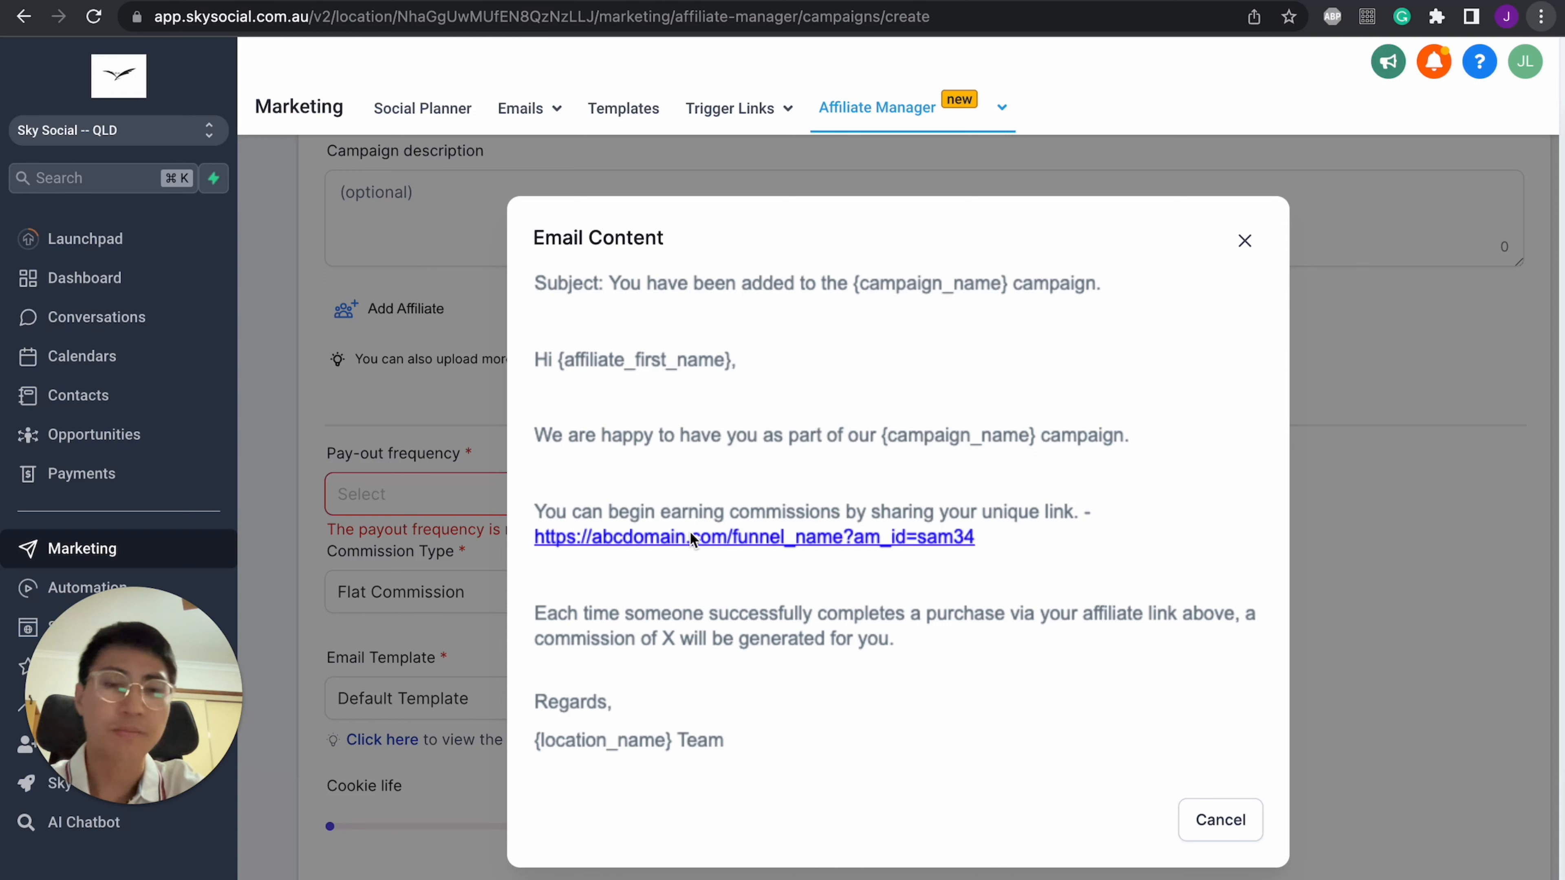
mouse_move(671, 531)
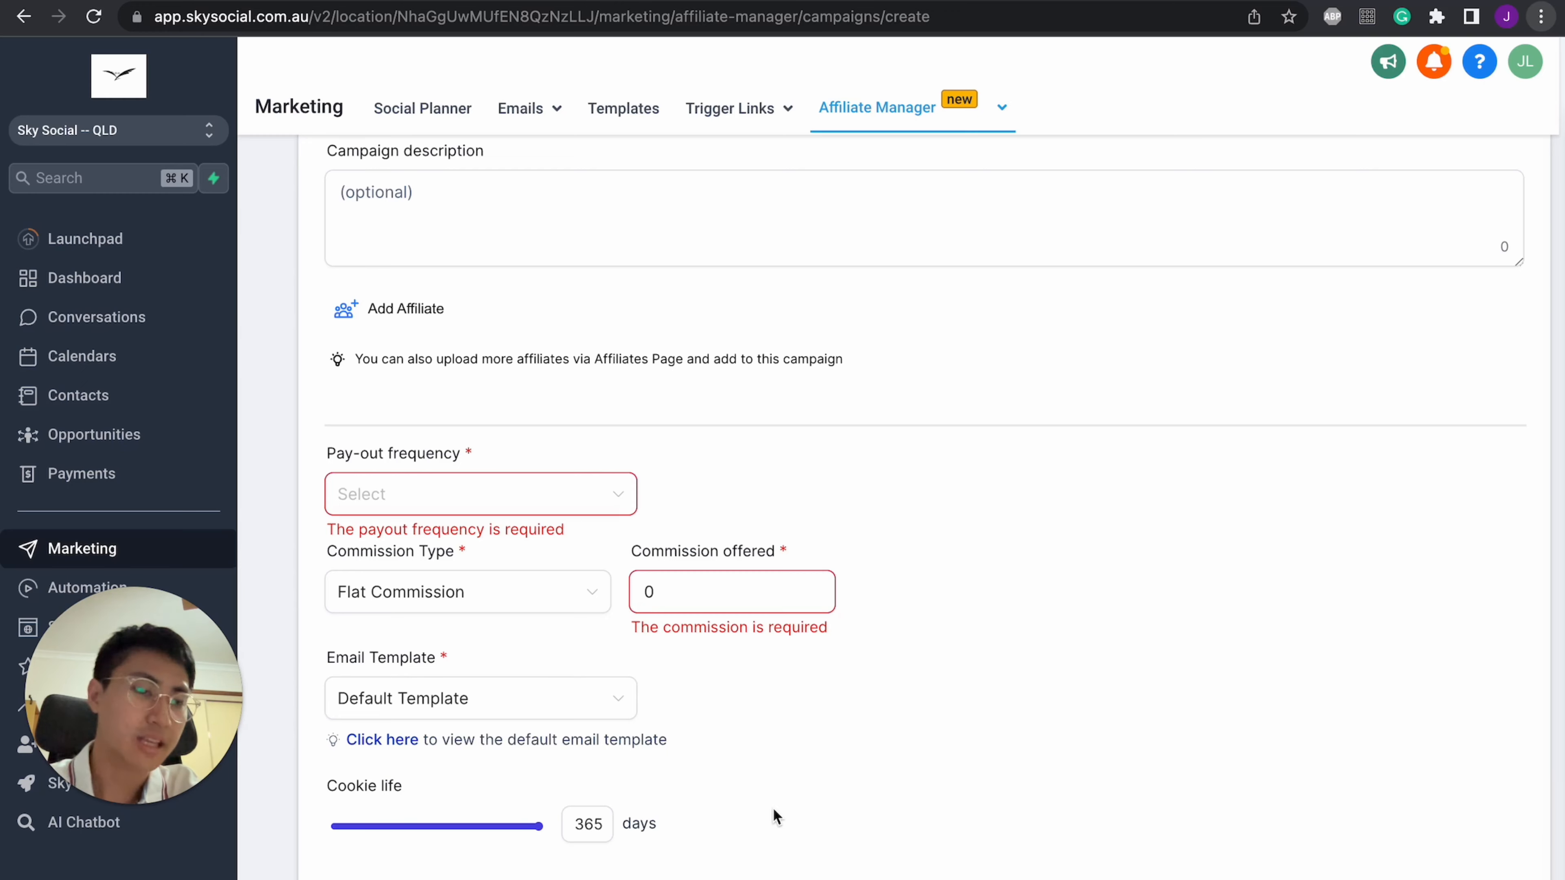
Step: Scroll down past the cookie life setting of 365 days to the remaining fields
scroll("down", 3)
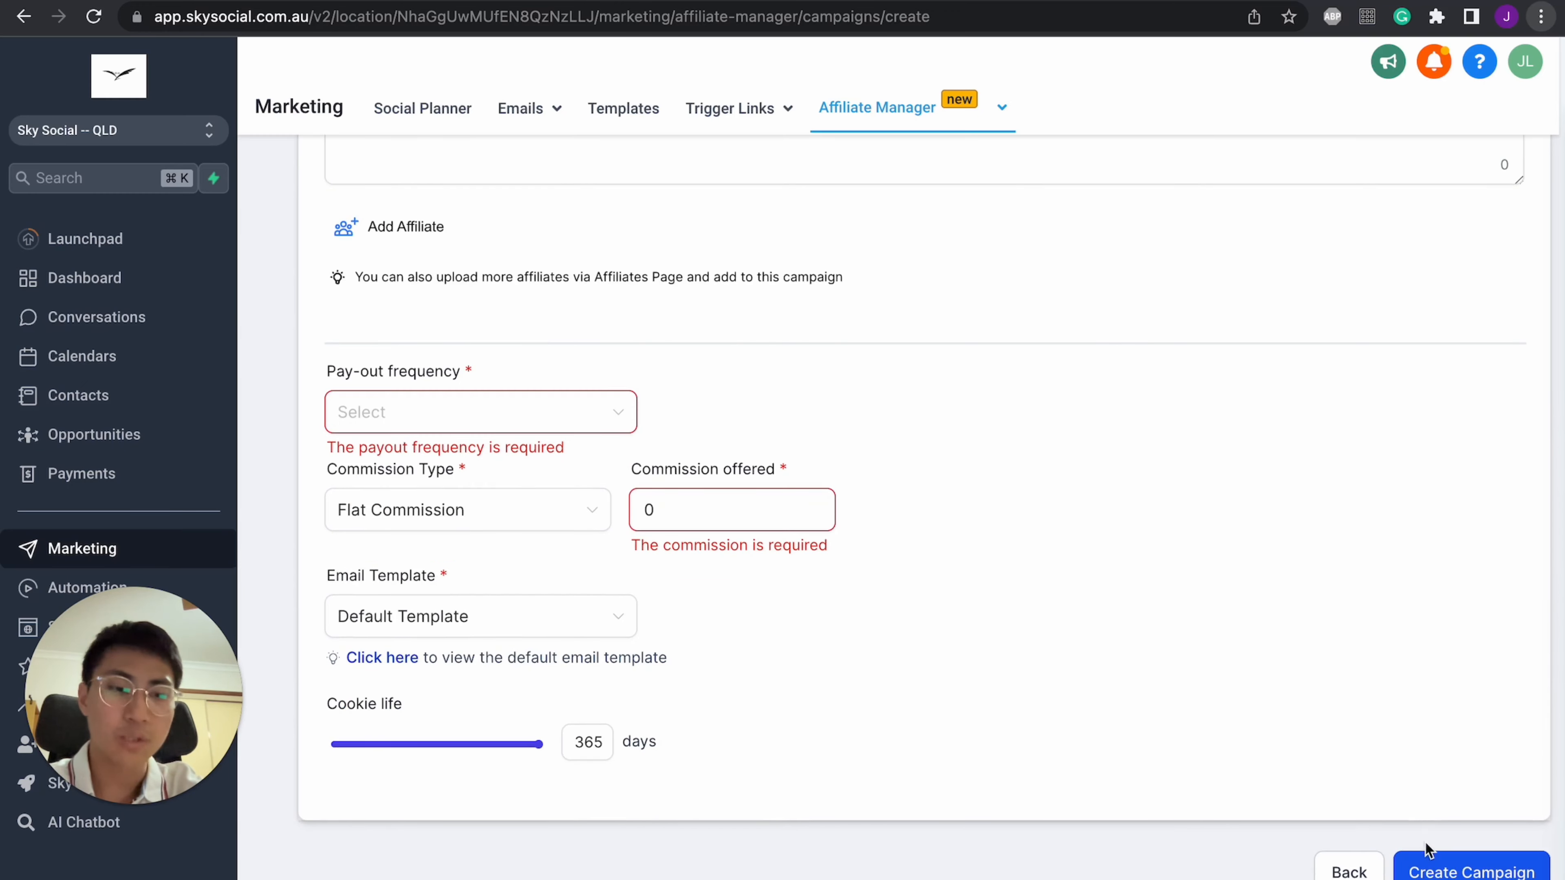
mouse_move(1477, 703)
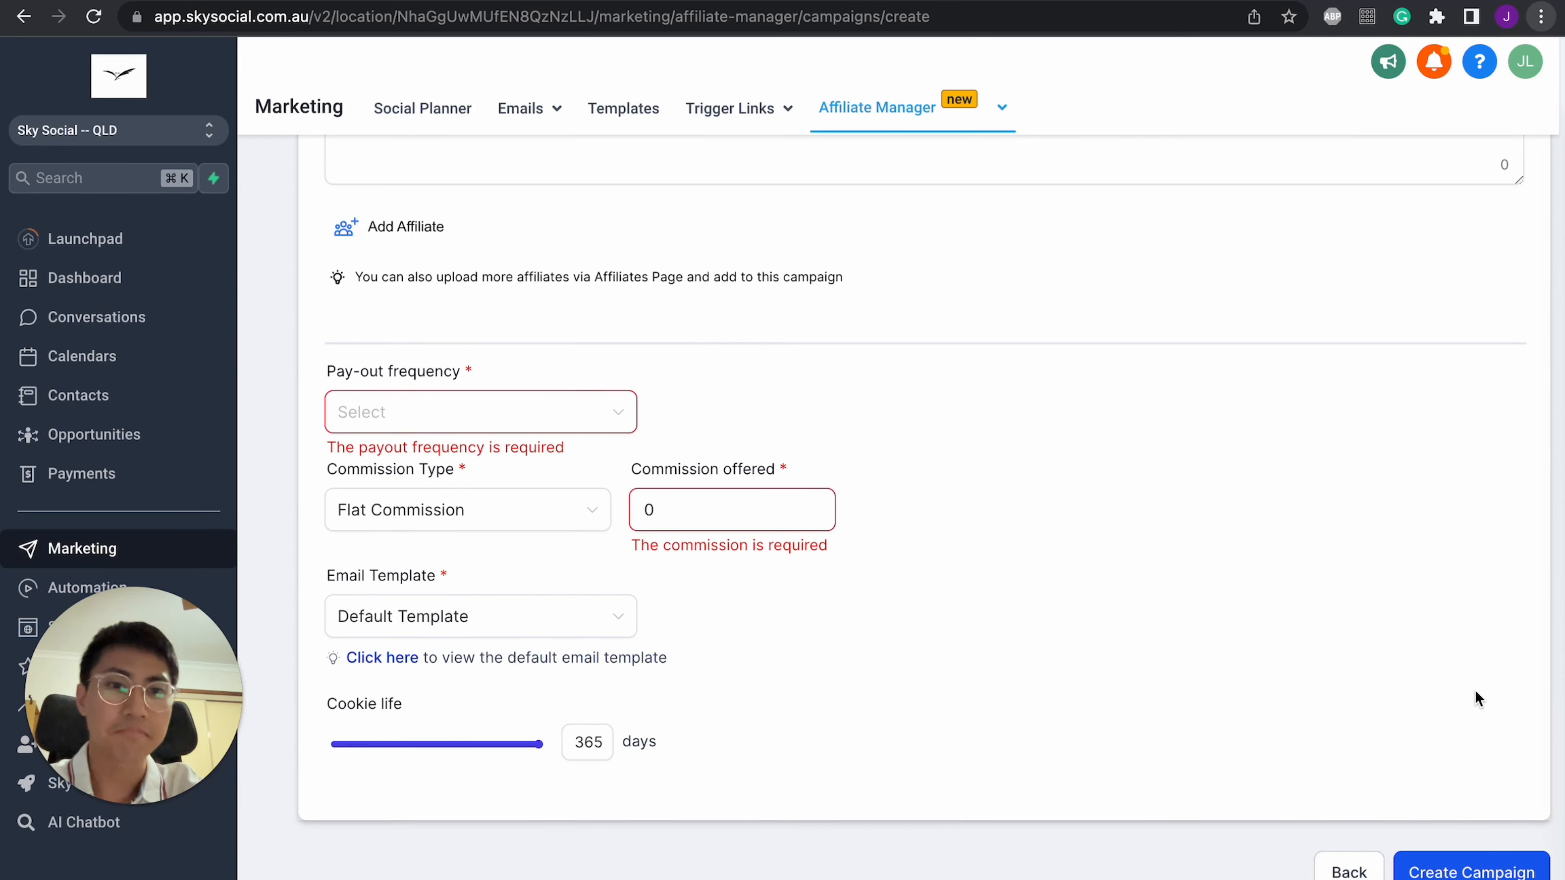